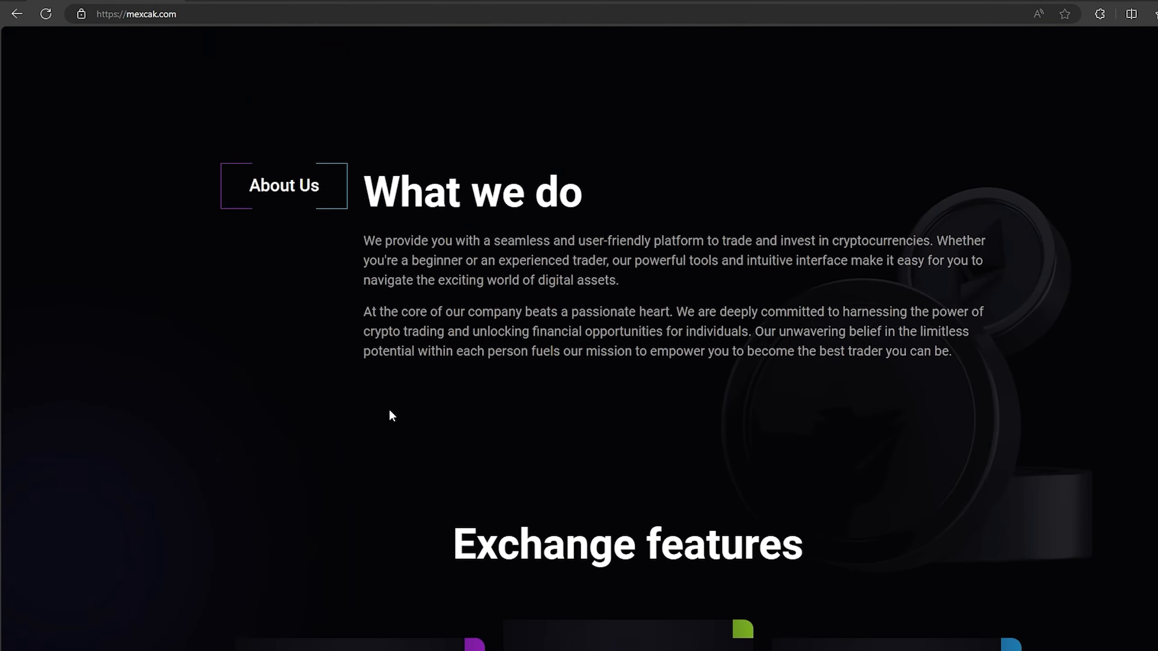
Go to Trading so the XRP/USDT spot market loads with its chart, order book and order forms
{"action": "scroll", "scroll_direction": "down", "scroll_amount": 3}
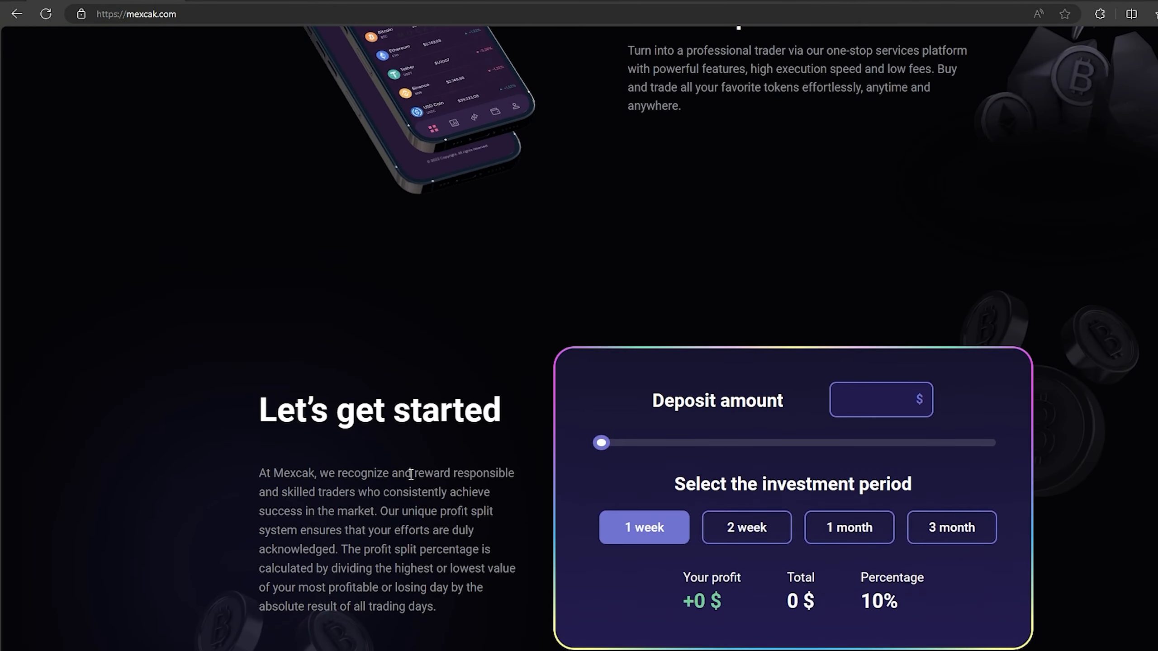
{"action": "scroll", "scroll_direction": "down", "scroll_amount": 3}
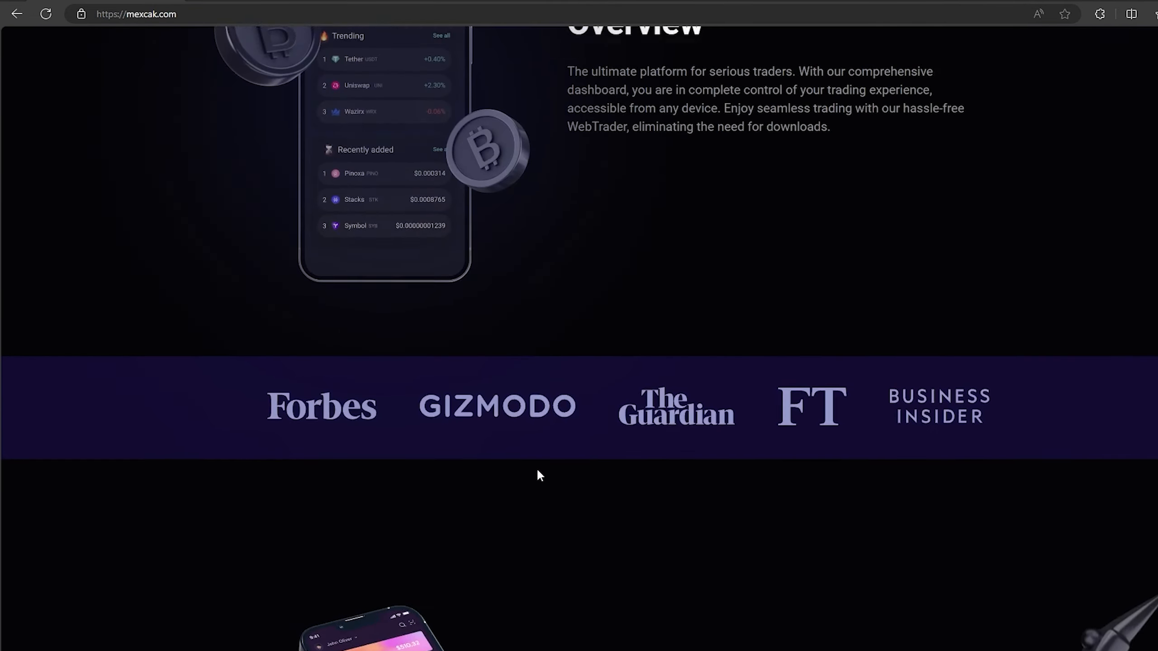
{"action": "scroll", "scroll_direction": "up", "scroll_amount": 3}
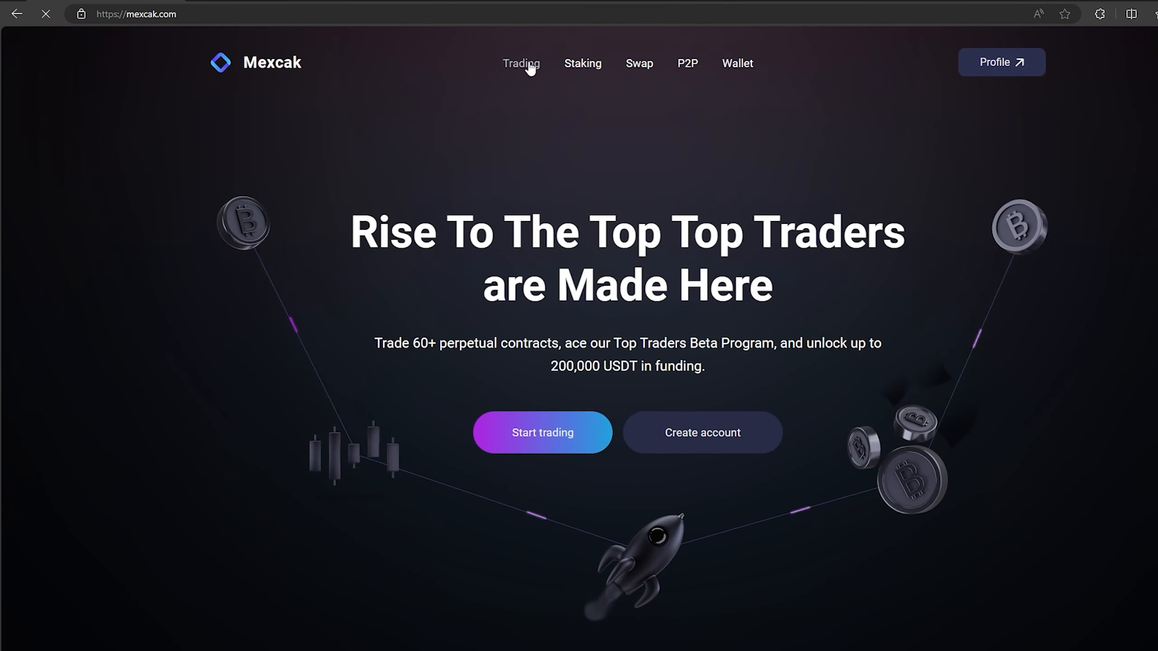
{"action": "left_click", "coordinate": [523, 63]}
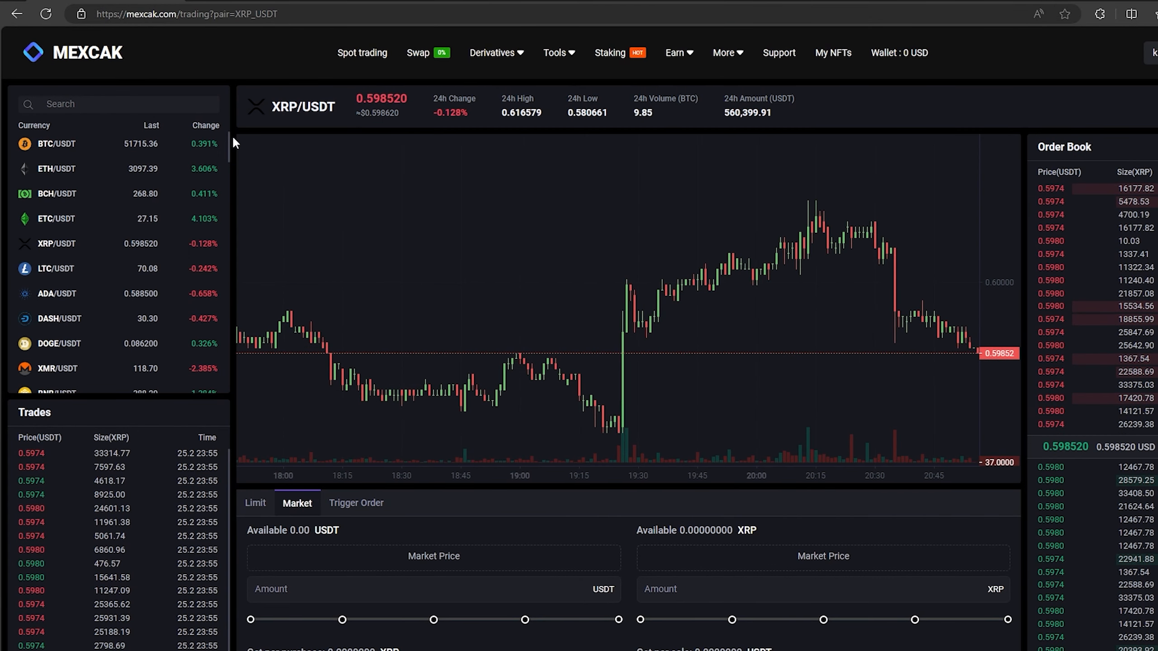
{"action": "type", "text": "https://www.binance.com/en/trade/XRP_USDT?theme=dark&type=spot"}
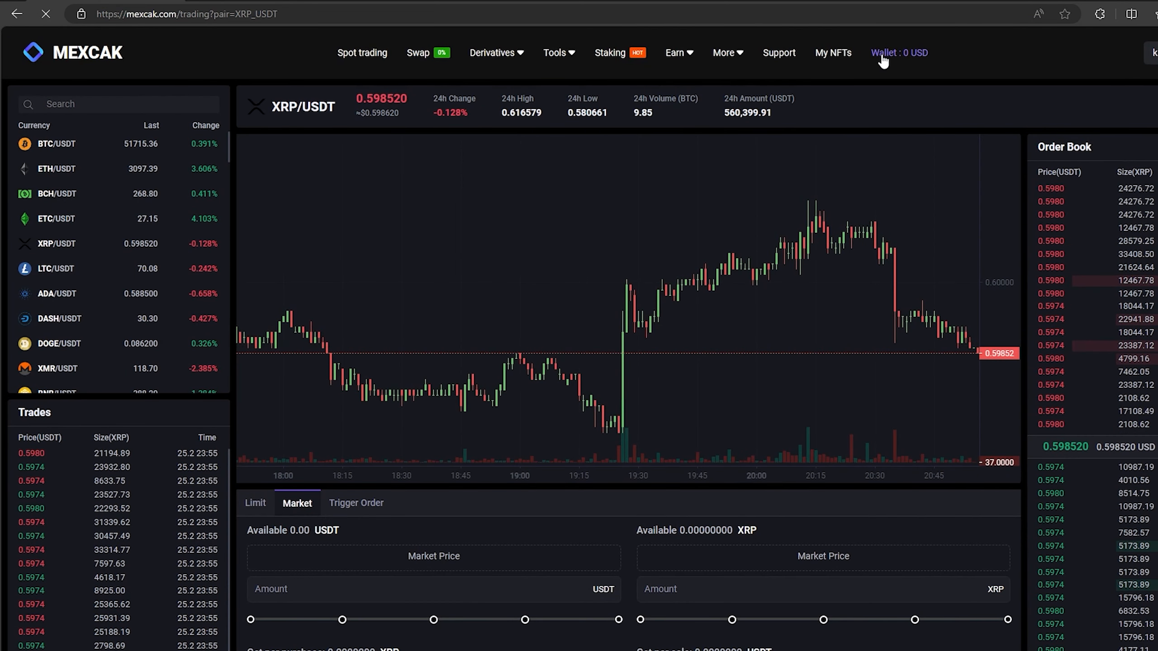
From Wallet, start a deposit and choose XRP as the coin
{"action": "left_click", "coordinate": [892, 52]}
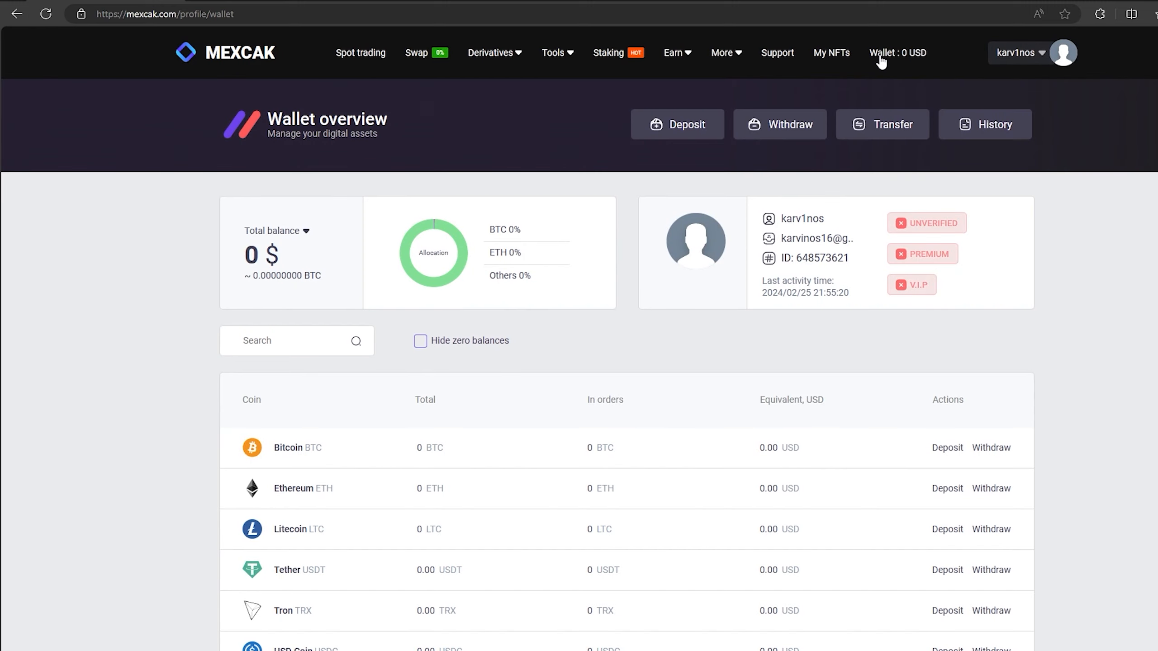
{"action": "left_click", "coordinate": [677, 124]}
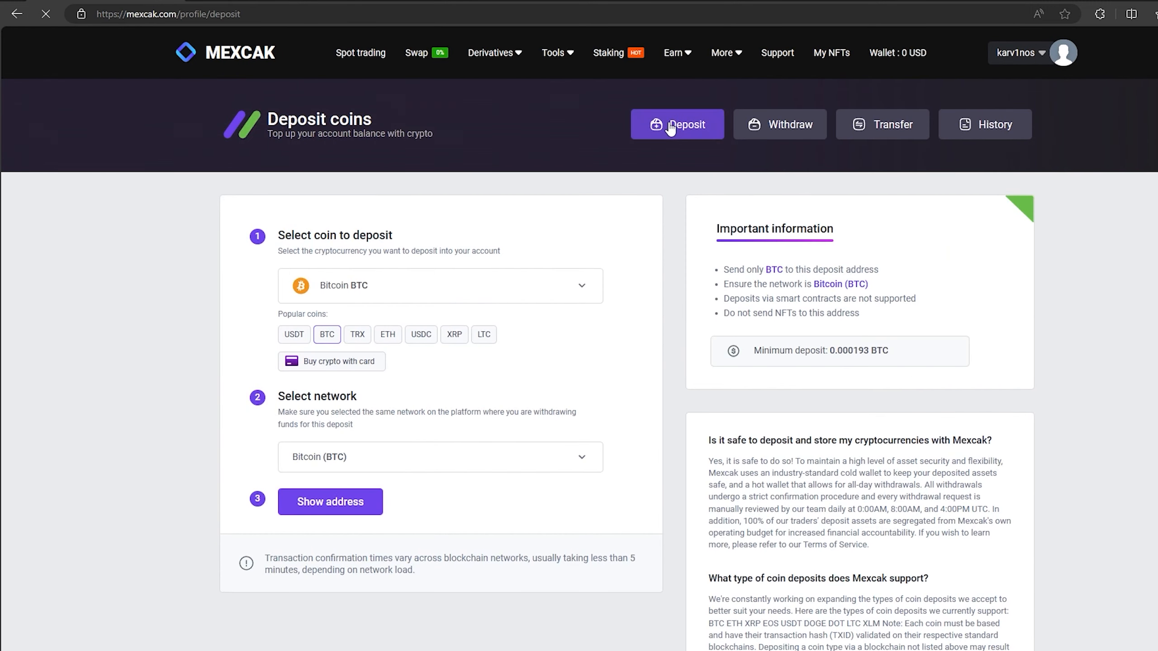
{"action": "left_click", "coordinate": [440, 286]}
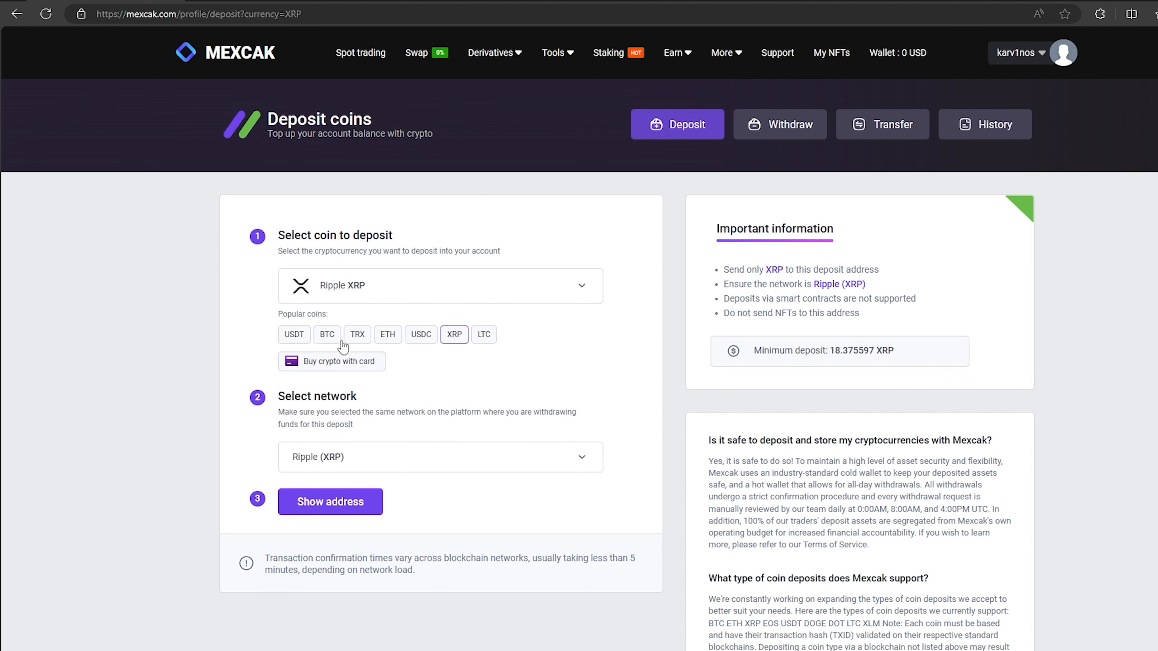
Reveal and copy the Mexcak XRP deposit address for Binance's withdrawal form
{"action": "left_click", "coordinate": [330, 502]}
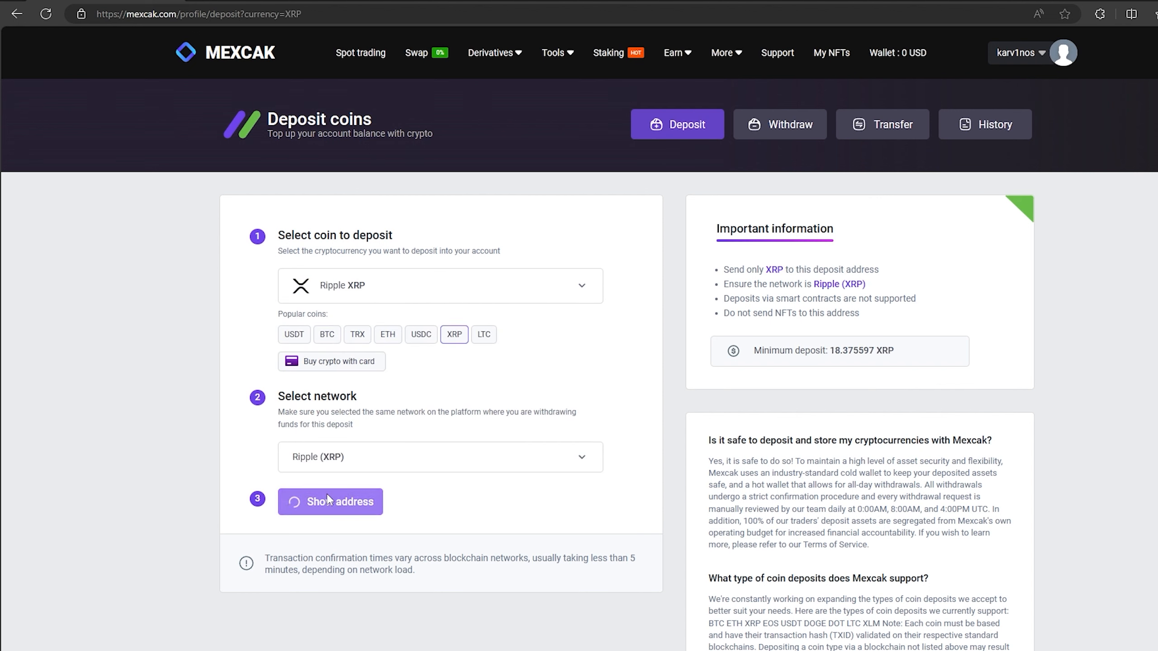
{"action": "left_click", "coordinate": [330, 501]}
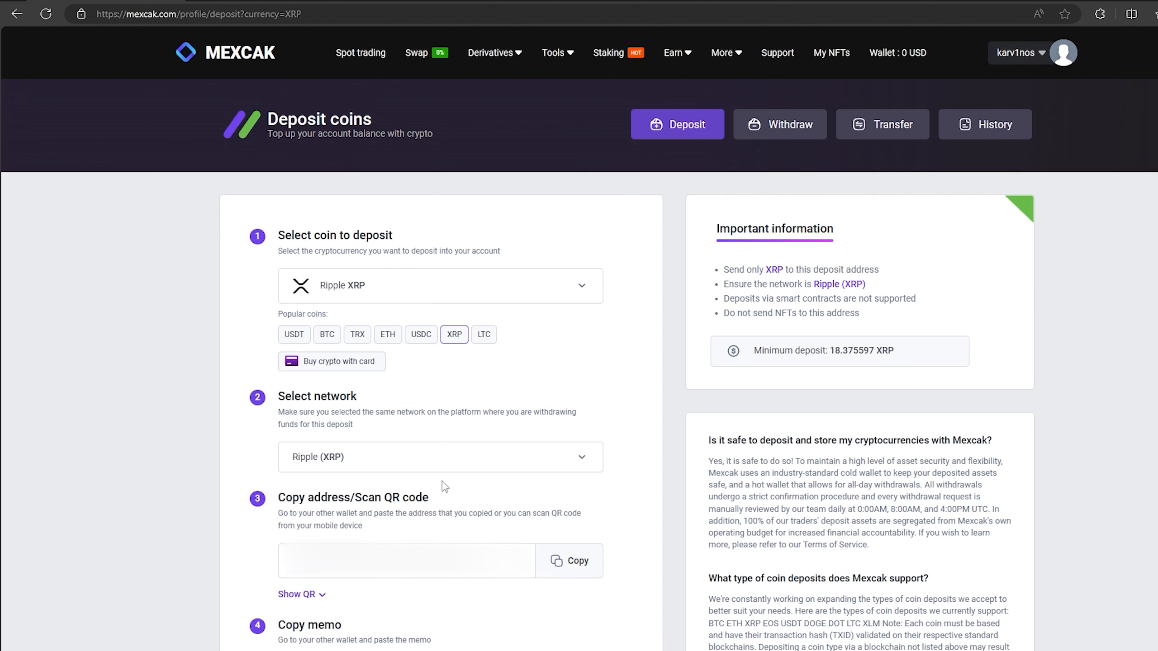
{"action": "mouse_move", "coordinate": [567, 561]}
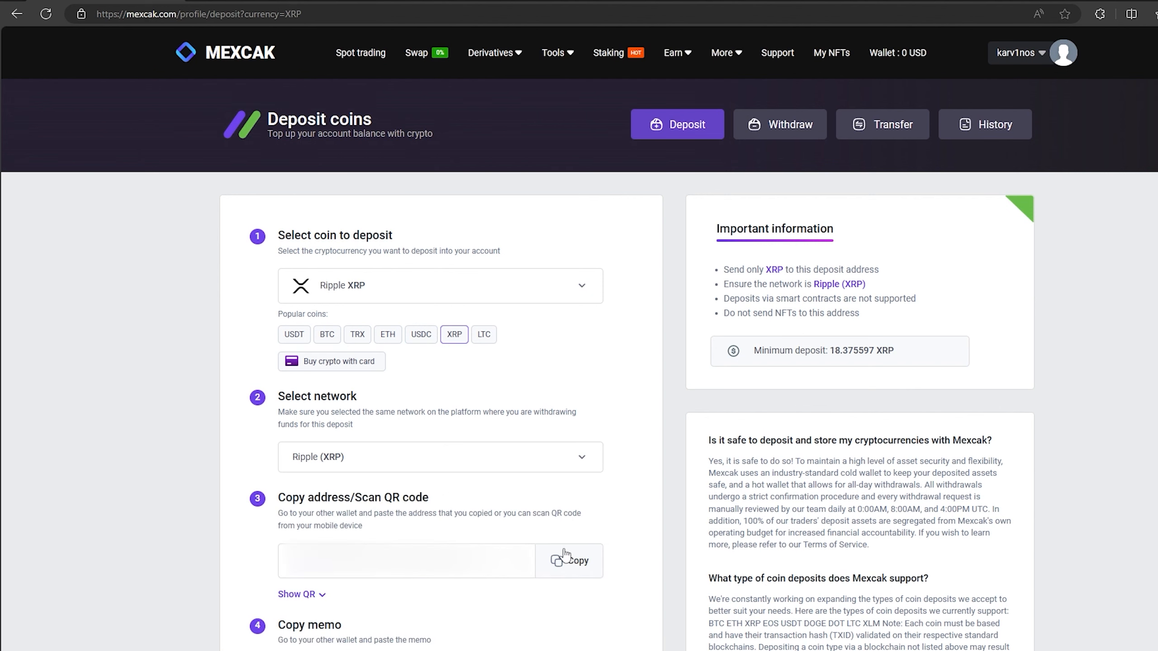
{"action": "left_click", "coordinate": [570, 561]}
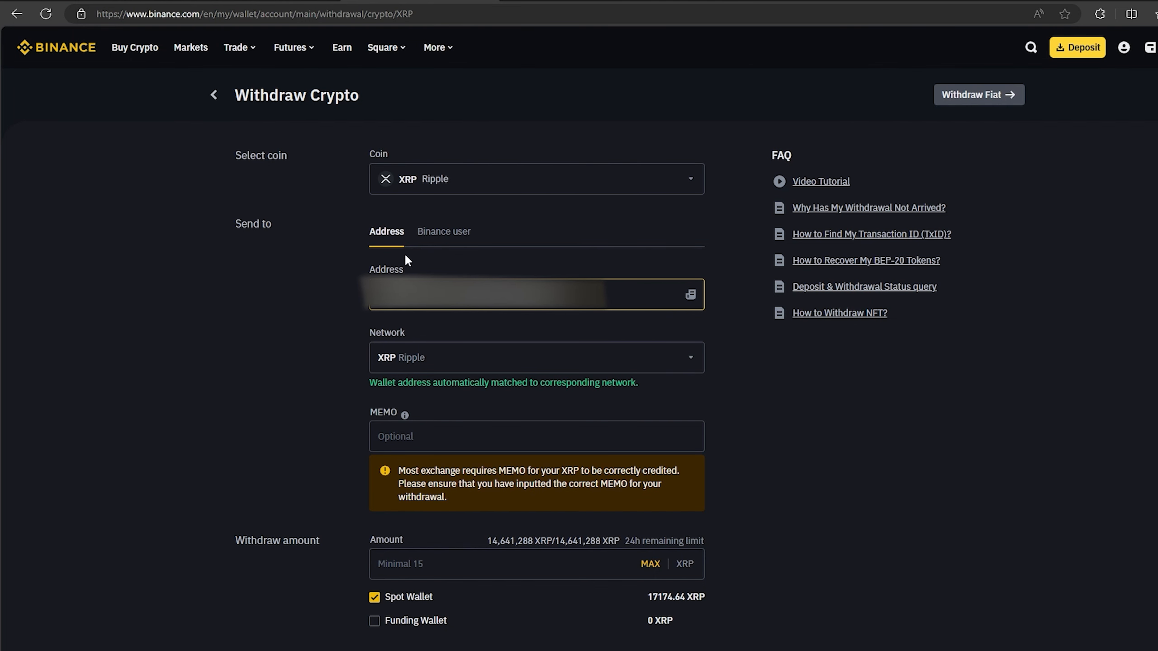
{"action": "mouse_move", "coordinate": [559, 318]}
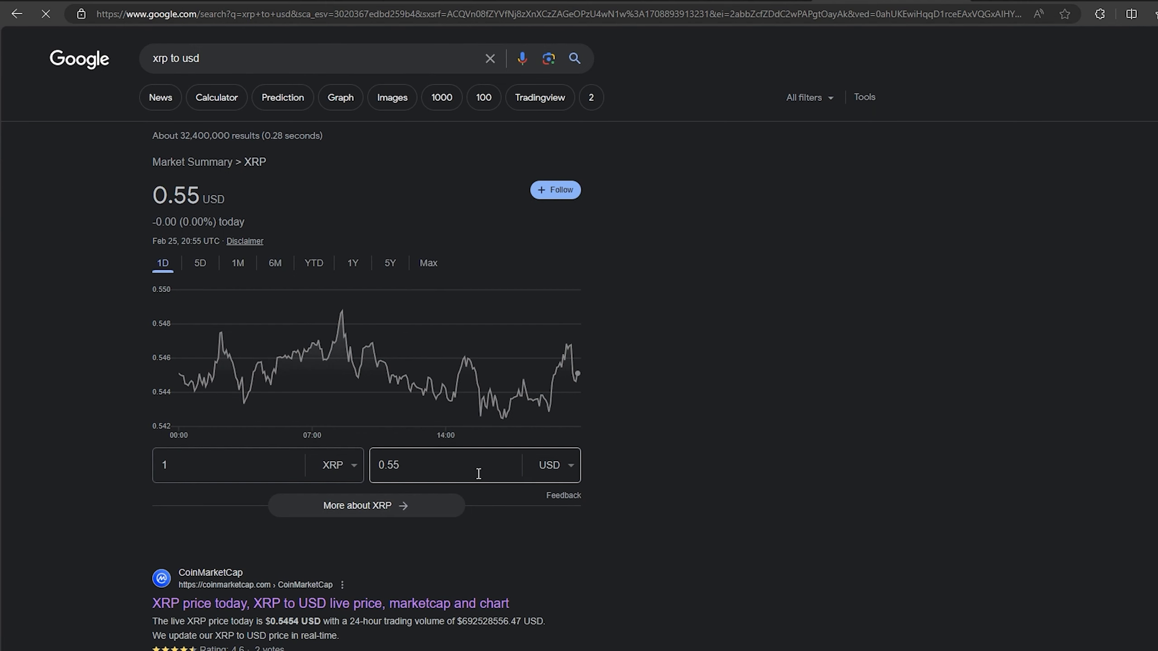
Try 100 and 1000 USD in the converter, then set Binance's withdrawal amount to 1834.51 XRP
{"action": "type", "text": "100"}
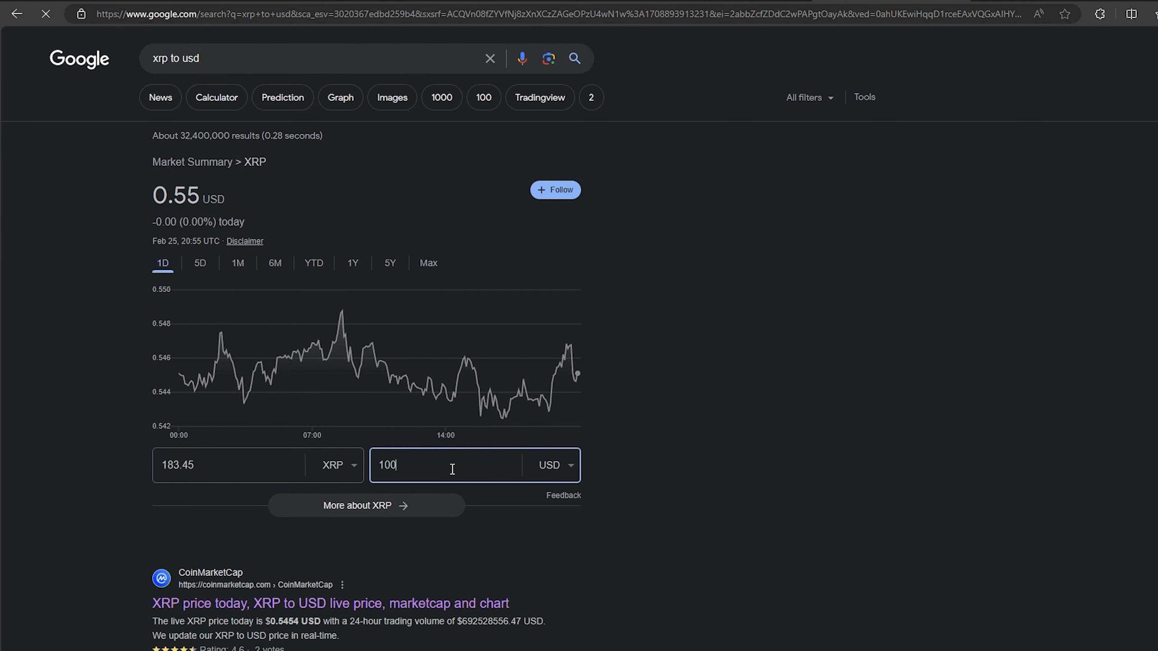
{"action": "type", "text": "1000"}
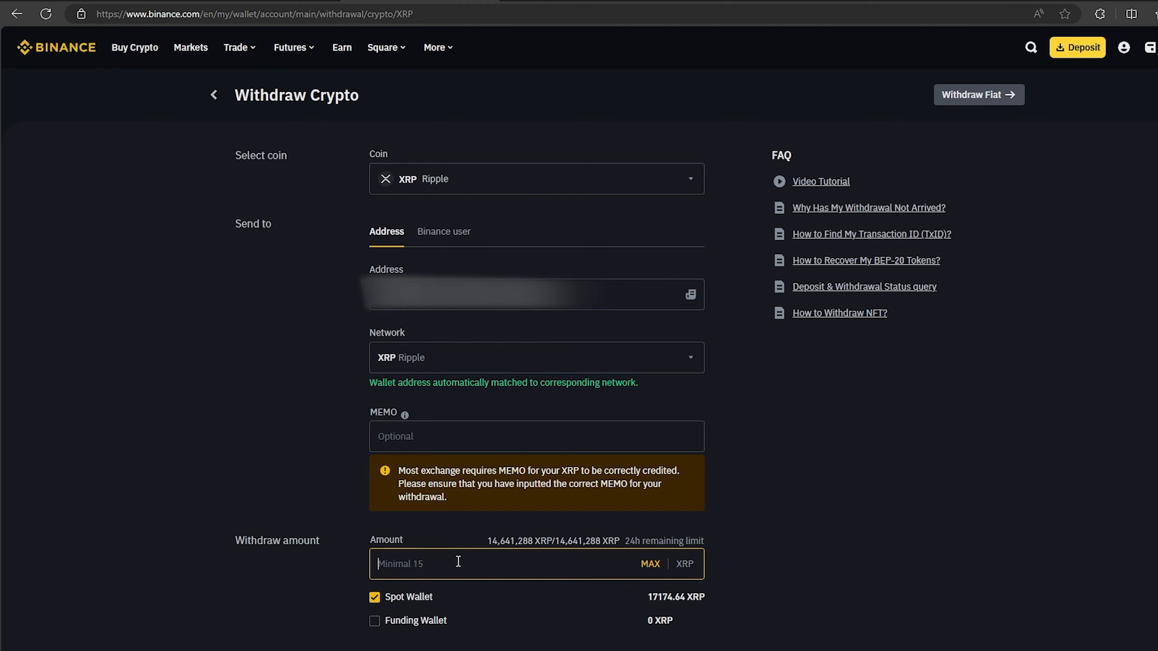
{"action": "type", "text": "1834.51"}
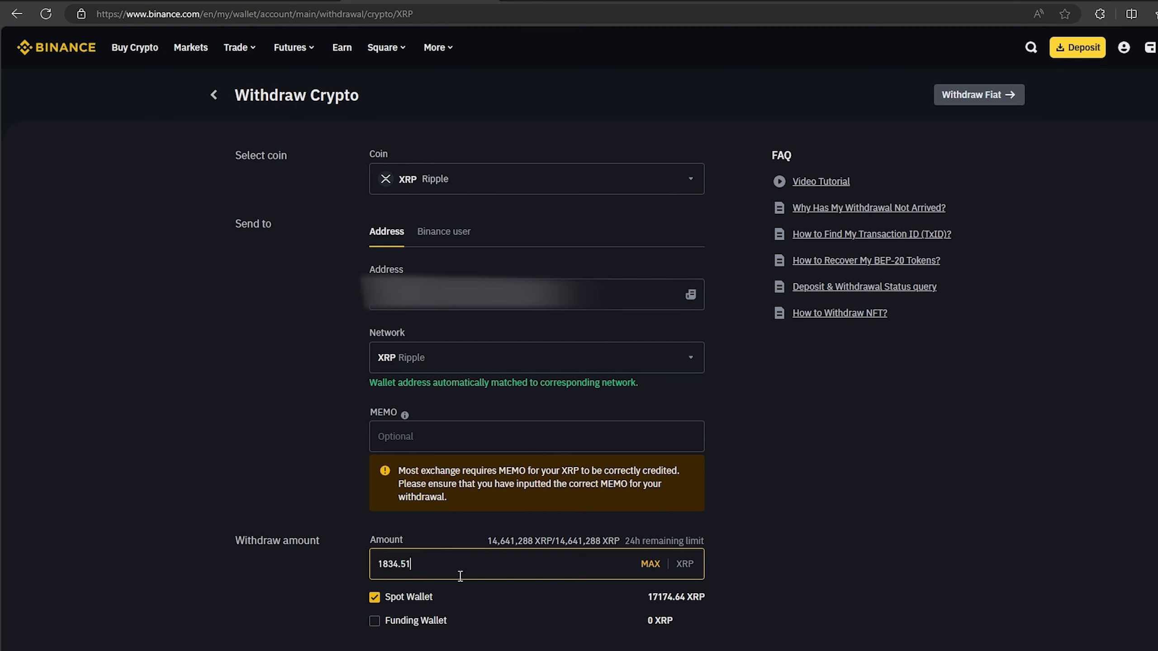
{"action": "mouse_move", "coordinate": [529, 575]}
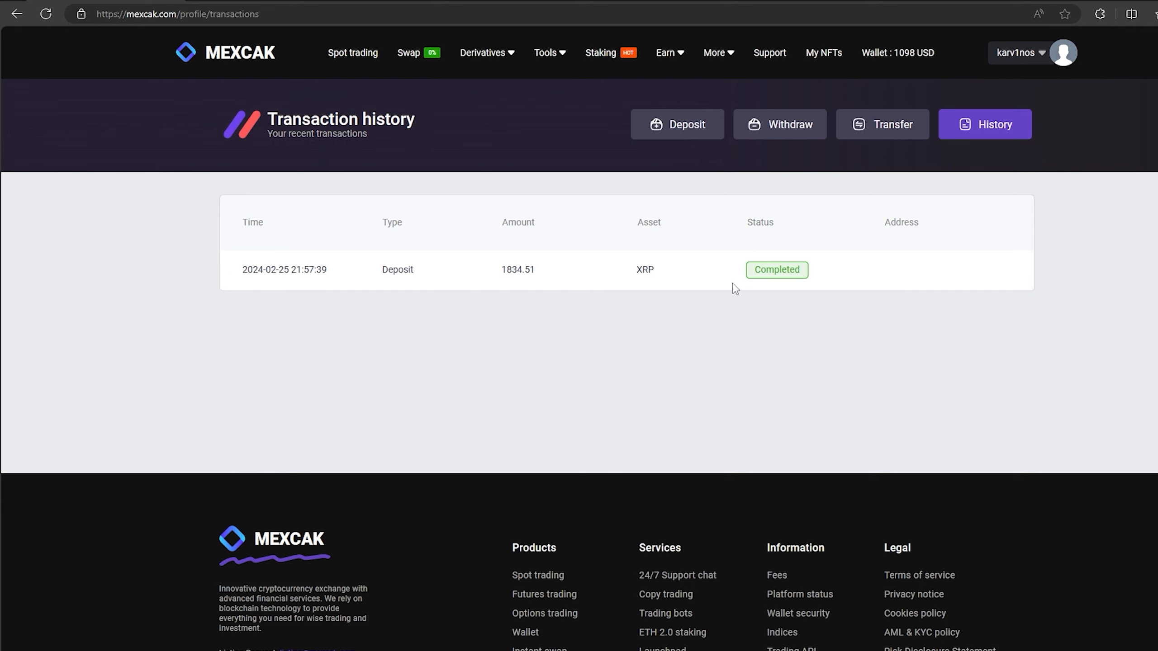
{"action": "mouse_move", "coordinate": [198, 298]}
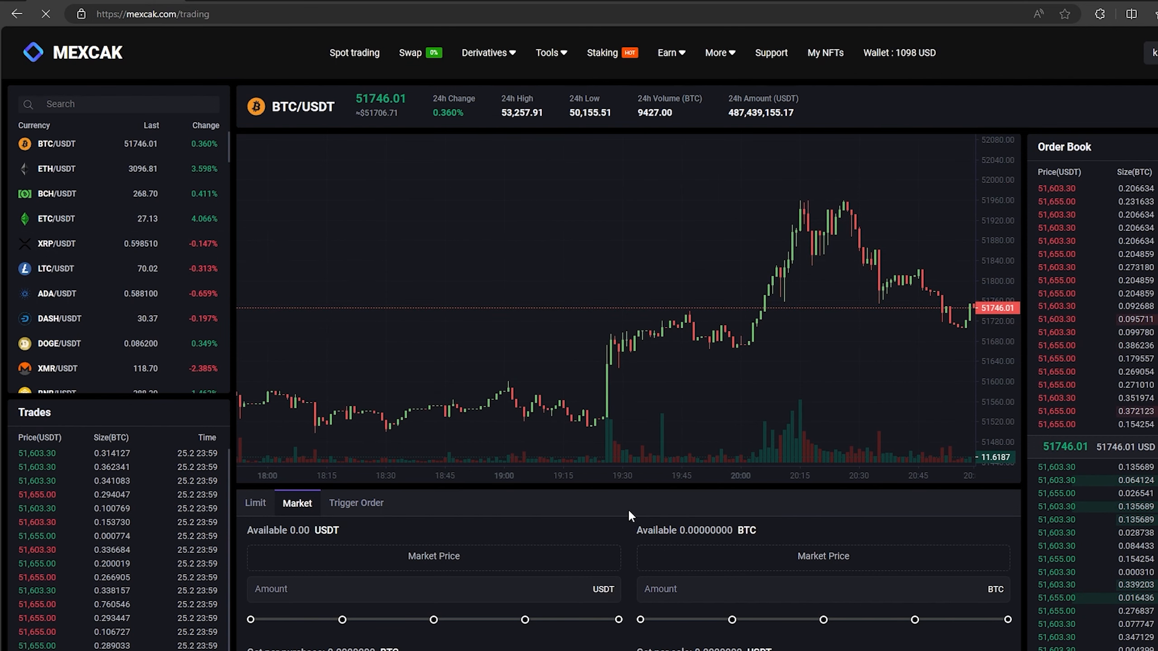
On XRP/USDT, sell the whole 1834.51 XRP balance at market, leaving 1098.71 USDT
{"action": "left_click", "coordinate": [57, 243]}
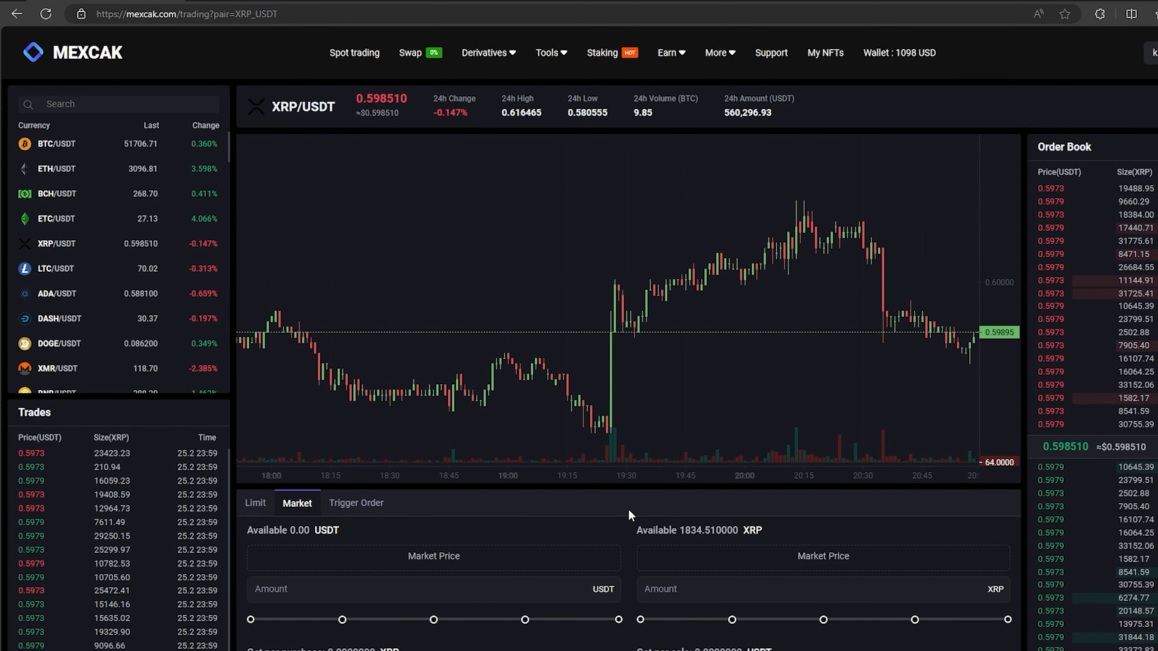
{"action": "scroll", "scroll_direction": "down", "scroll_amount": 3}
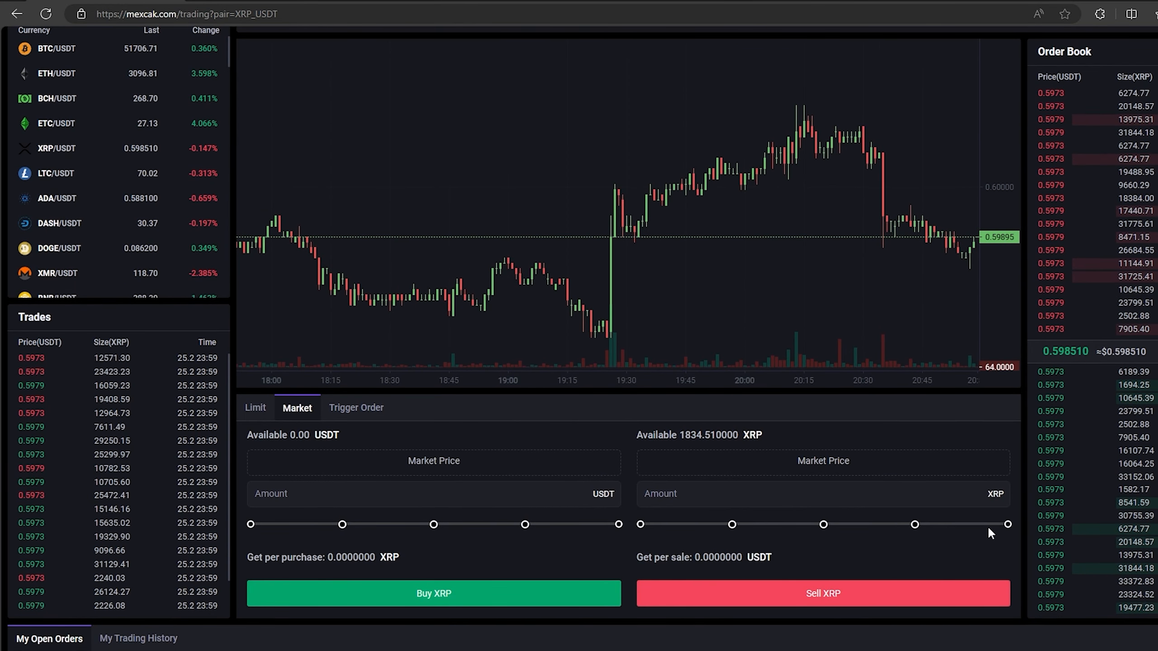
{"action": "left_click", "coordinate": [1008, 524]}
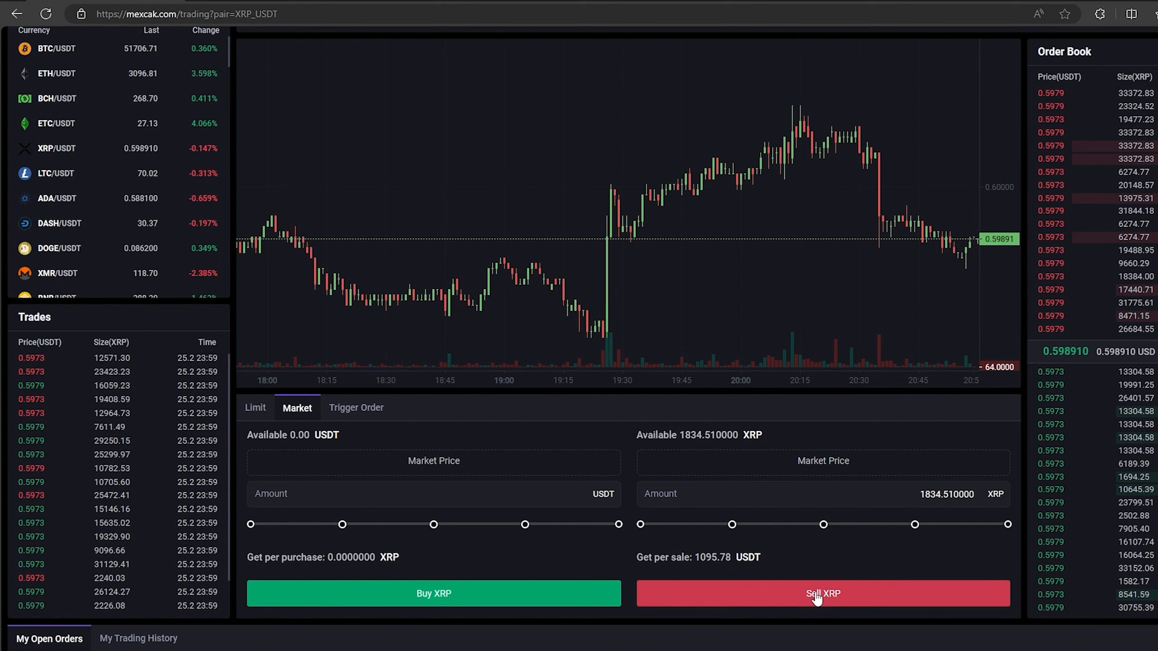
{"action": "left_click", "coordinate": [824, 594]}
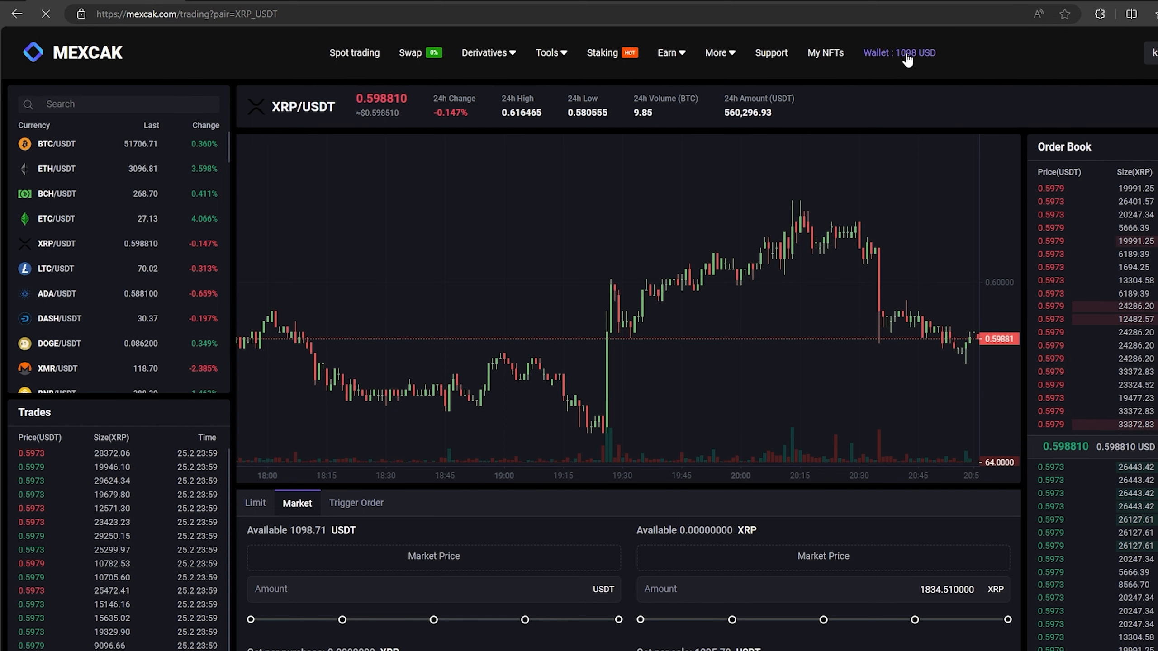
Withdraw 1097.71 USDT from the Mexcak wallet to the Binance address
{"action": "left_click", "coordinate": [900, 52]}
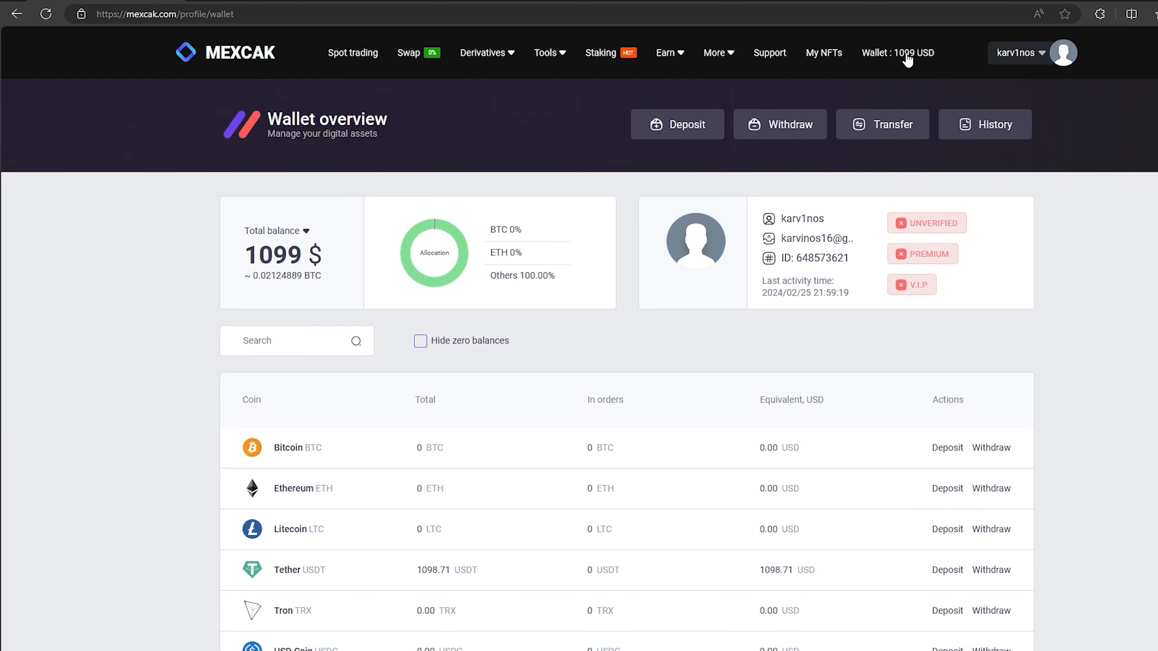
{"action": "left_click", "coordinate": [780, 125]}
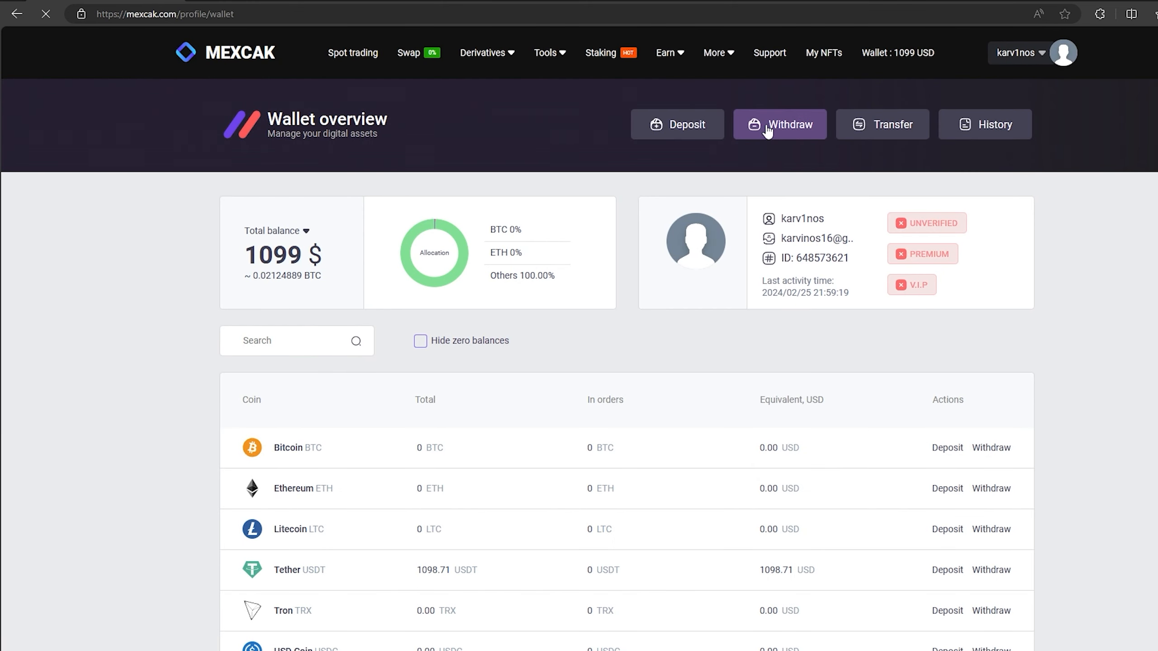
{"action": "left_click", "coordinate": [780, 125]}
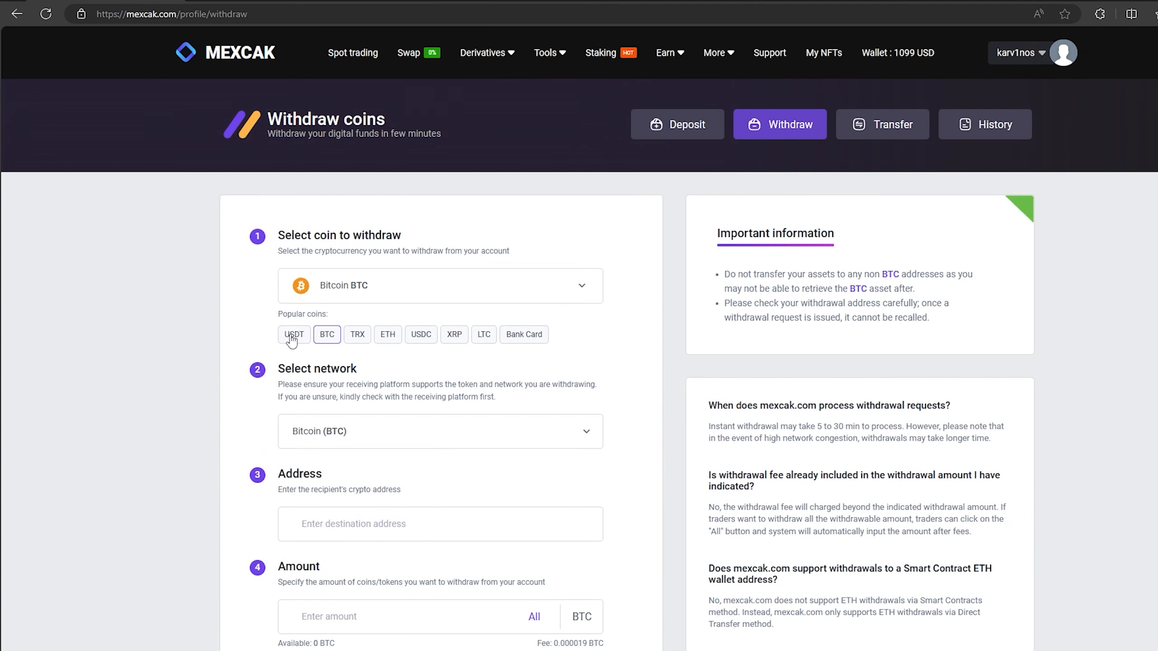
{"action": "left_click", "coordinate": [294, 334]}
{"action": "type", "text": "1098.71"}
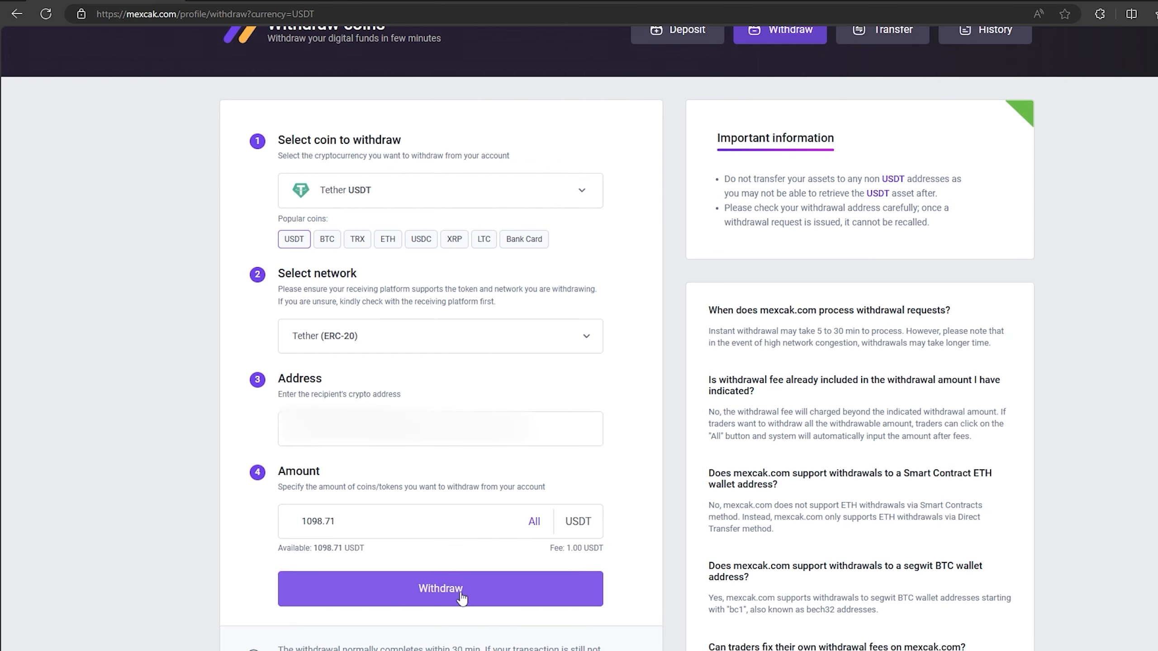
{"action": "left_click", "coordinate": [442, 589]}
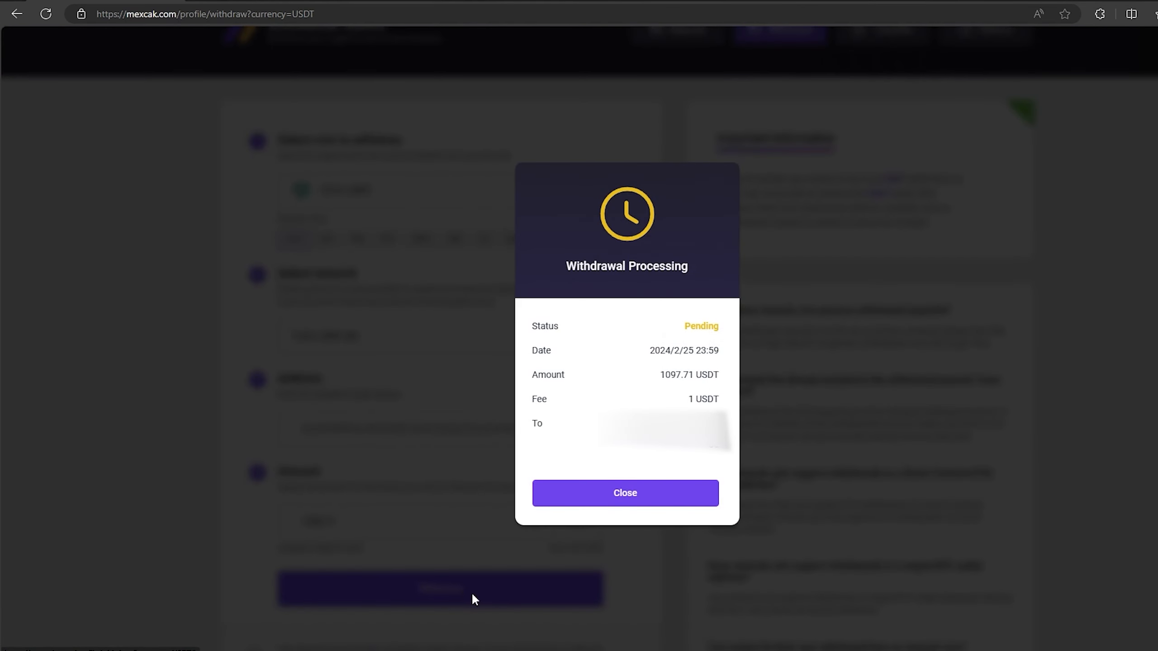
{"action": "mouse_move", "coordinate": [463, 517]}
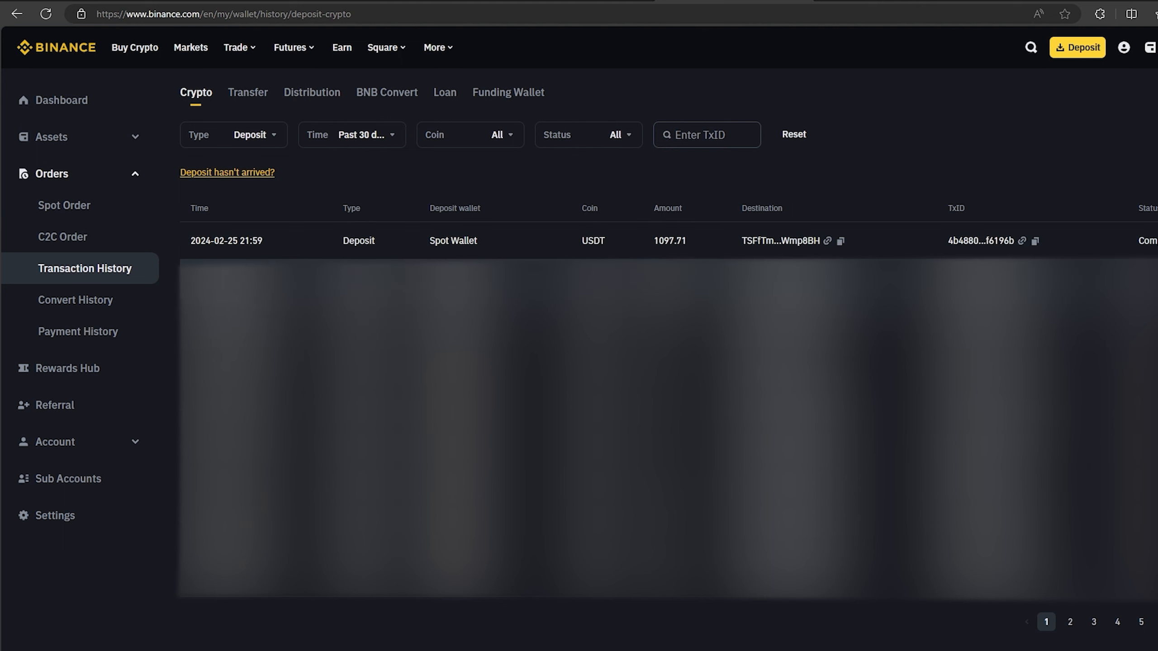
{"action": "mouse_move", "coordinate": [406, 221]}
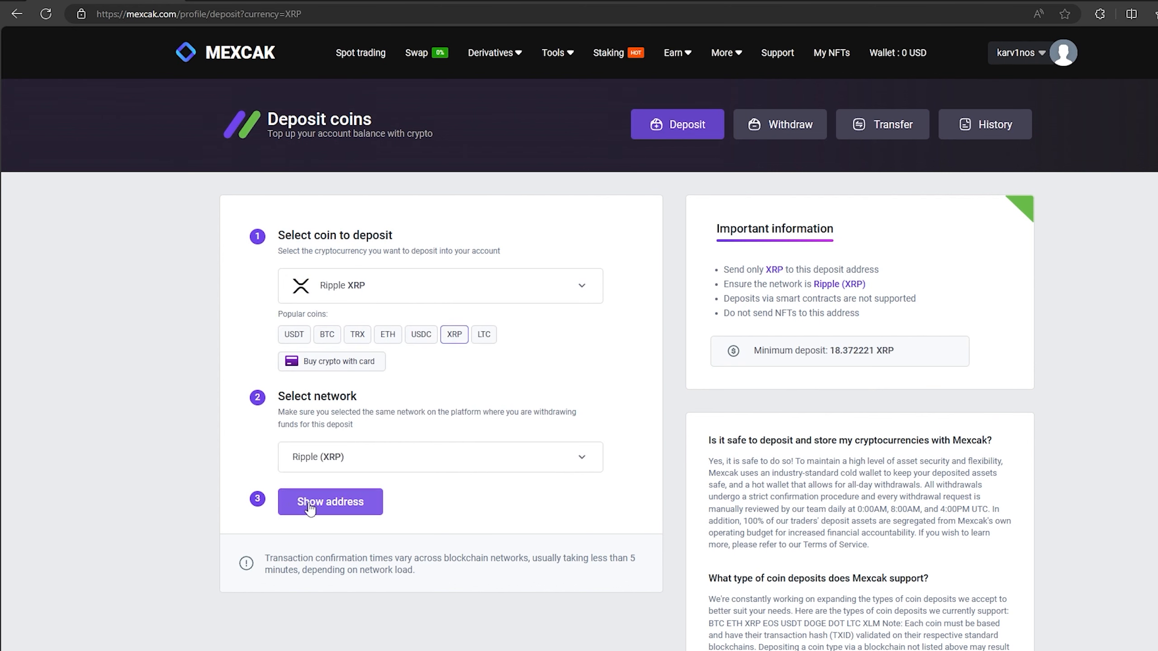
Reveal and copy the Mexcak XRP deposit address again for the next Binance withdrawal
{"action": "left_click", "coordinate": [330, 502]}
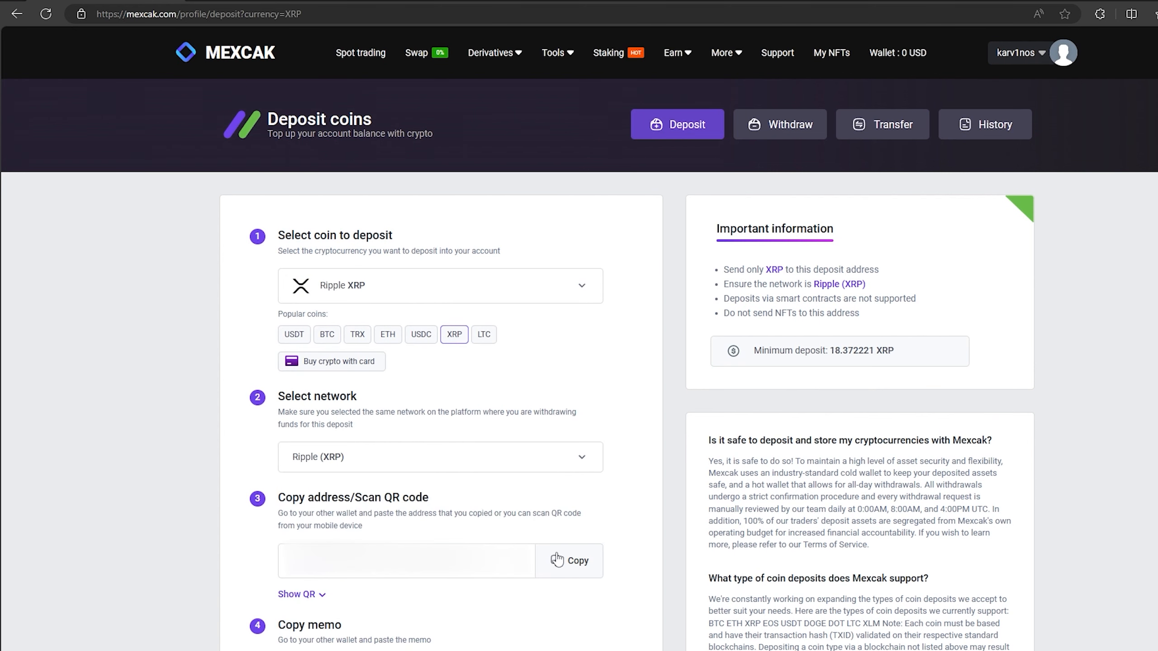
{"action": "left_click", "coordinate": [571, 561]}
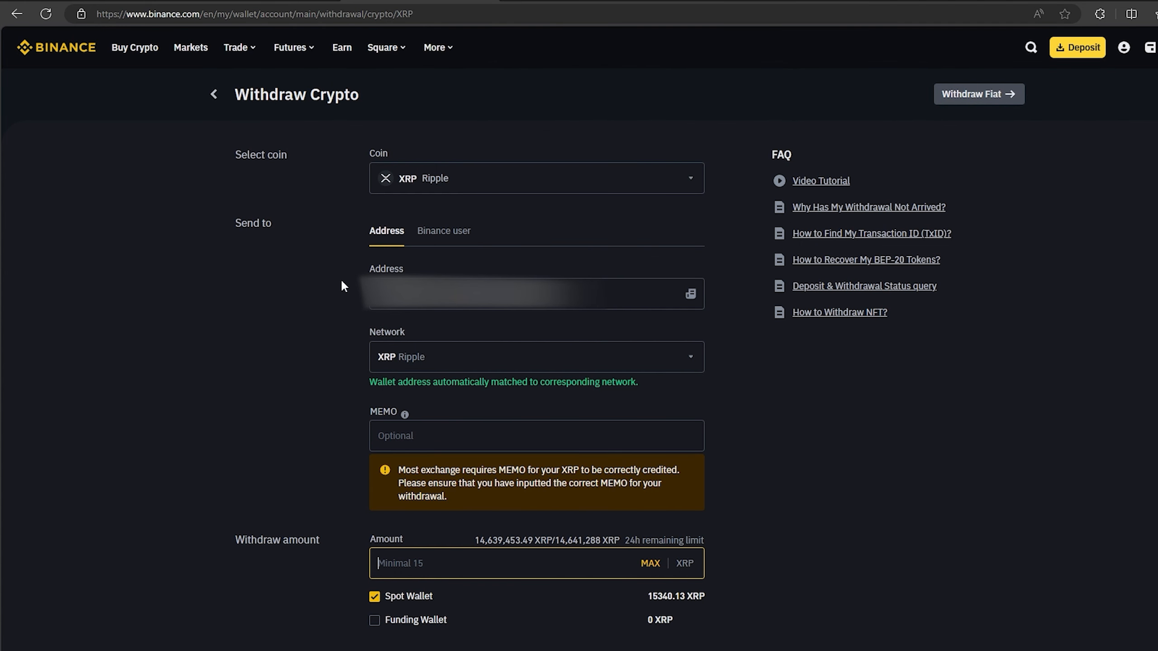
{"action": "mouse_move", "coordinate": [457, 324]}
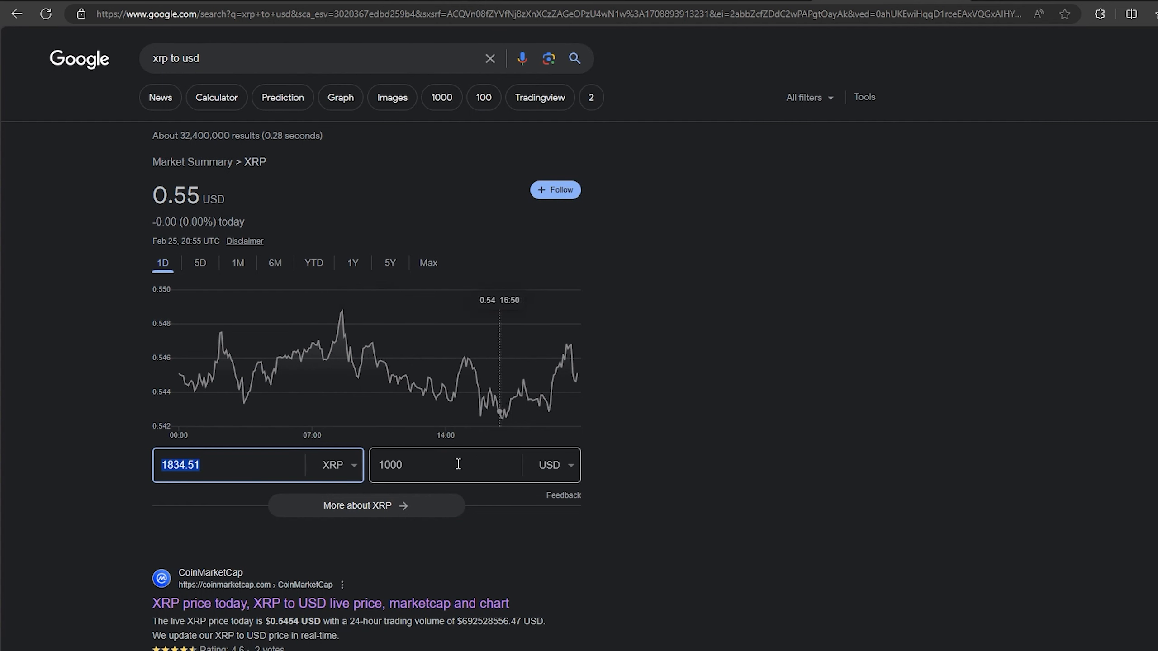
Enter 5000 USD in Google's XRP to USD converter
{"action": "type", "text": "5000"}
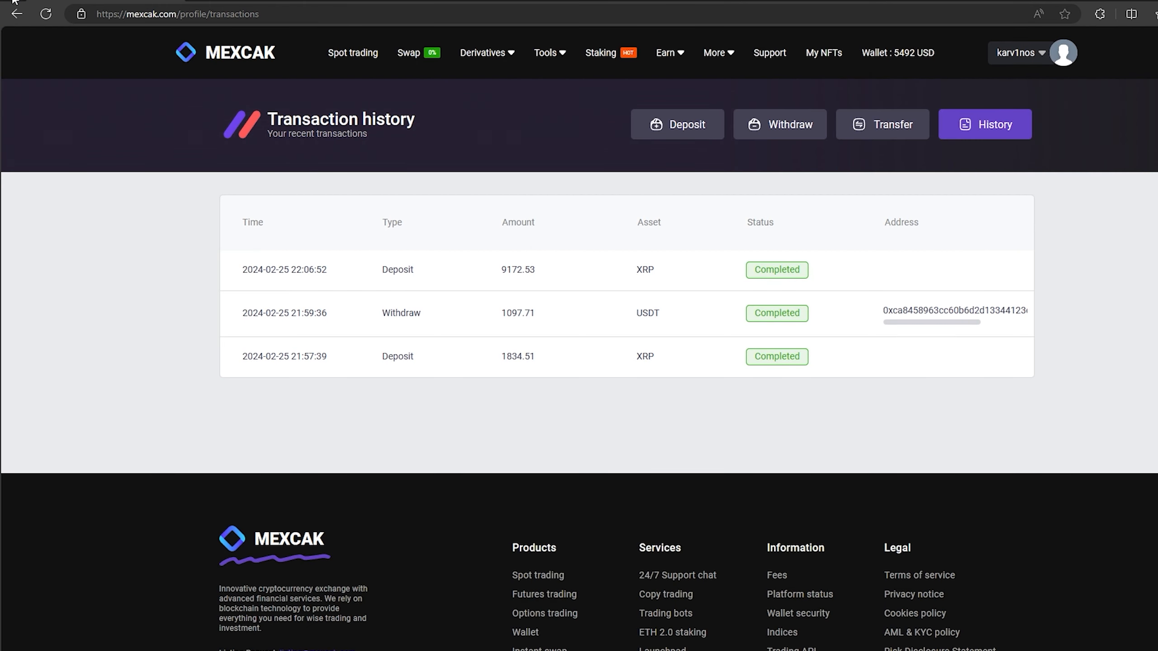
{"action": "mouse_move", "coordinate": [255, 270]}
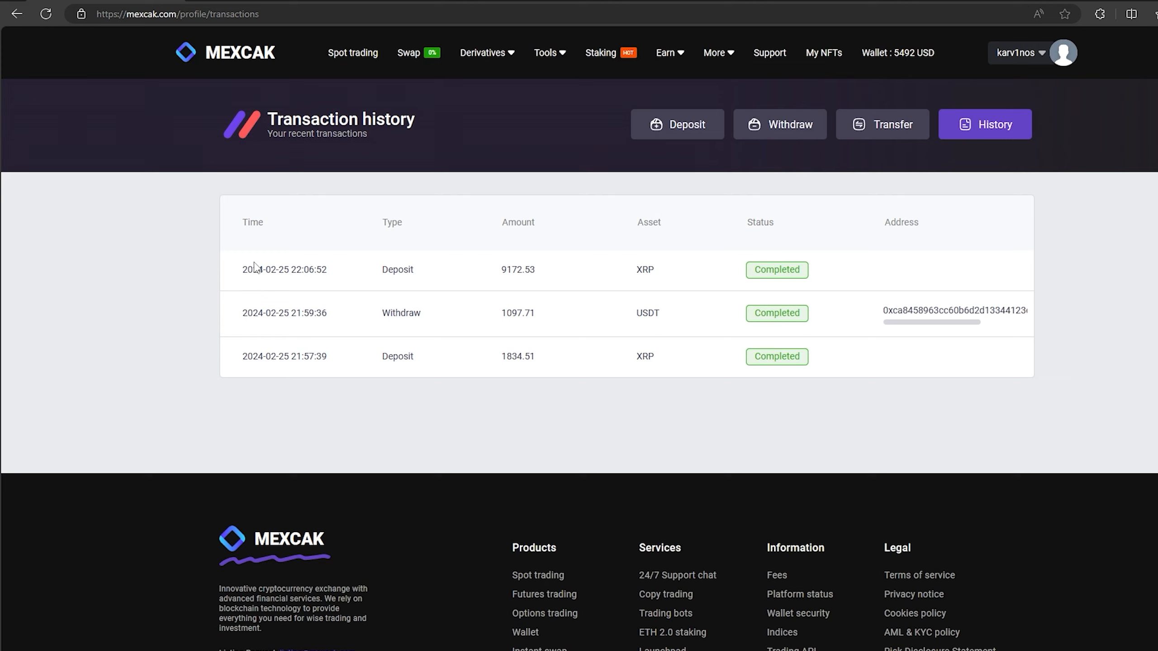
{"action": "mouse_move", "coordinate": [690, 291]}
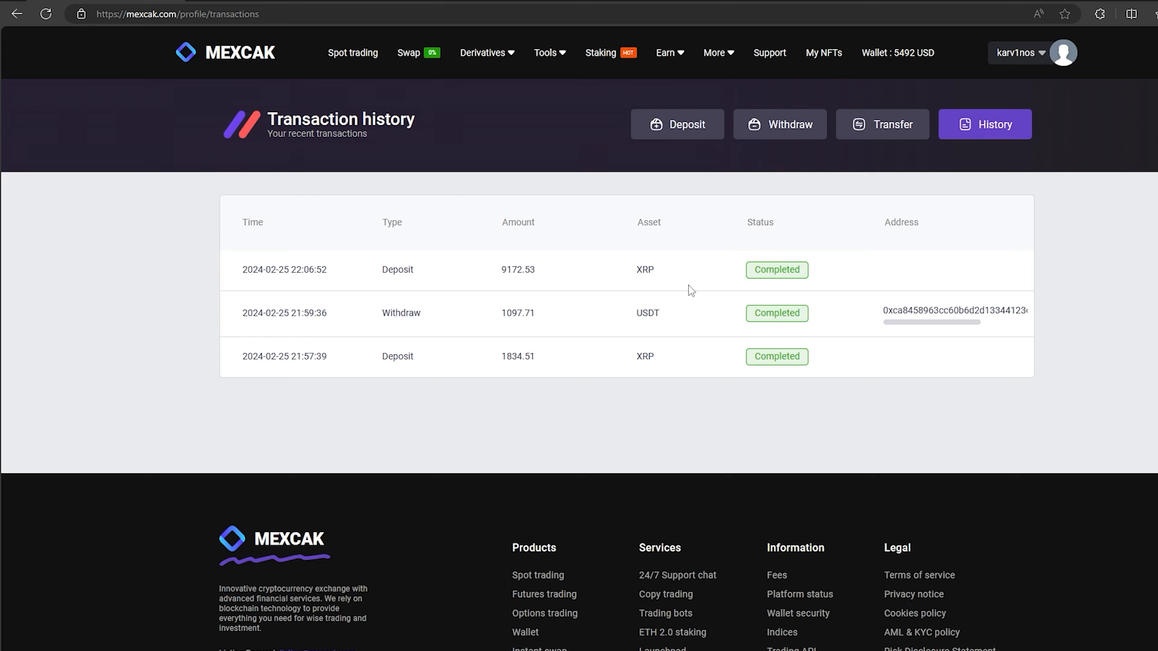
{"action": "mouse_move", "coordinate": [355, 71]}
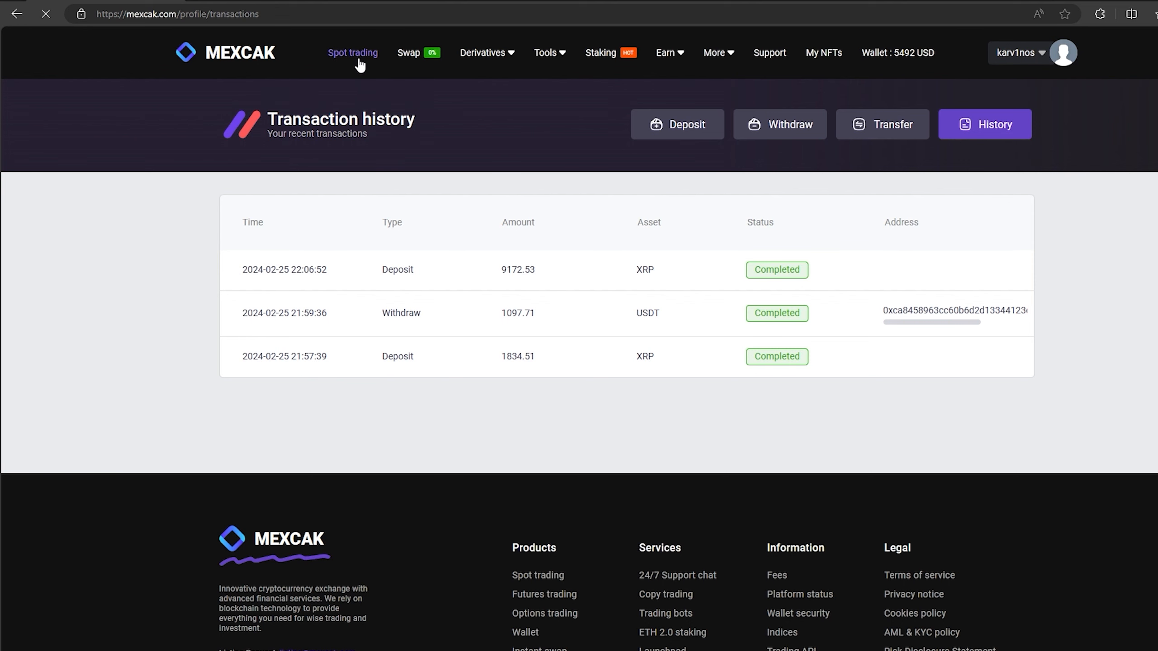
On the XRP/USDT spot market, sell all 9172.53 XRP, leaving 5491.87 USDT available
{"action": "left_click", "coordinate": [353, 53]}
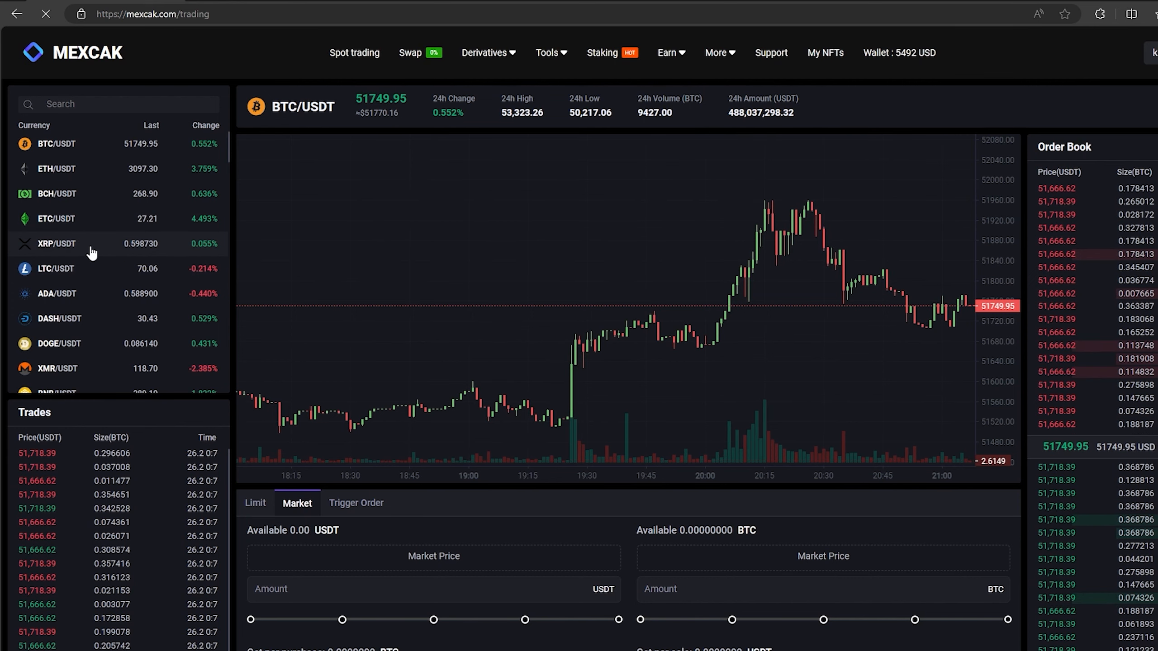
{"action": "left_click", "coordinate": [51, 244]}
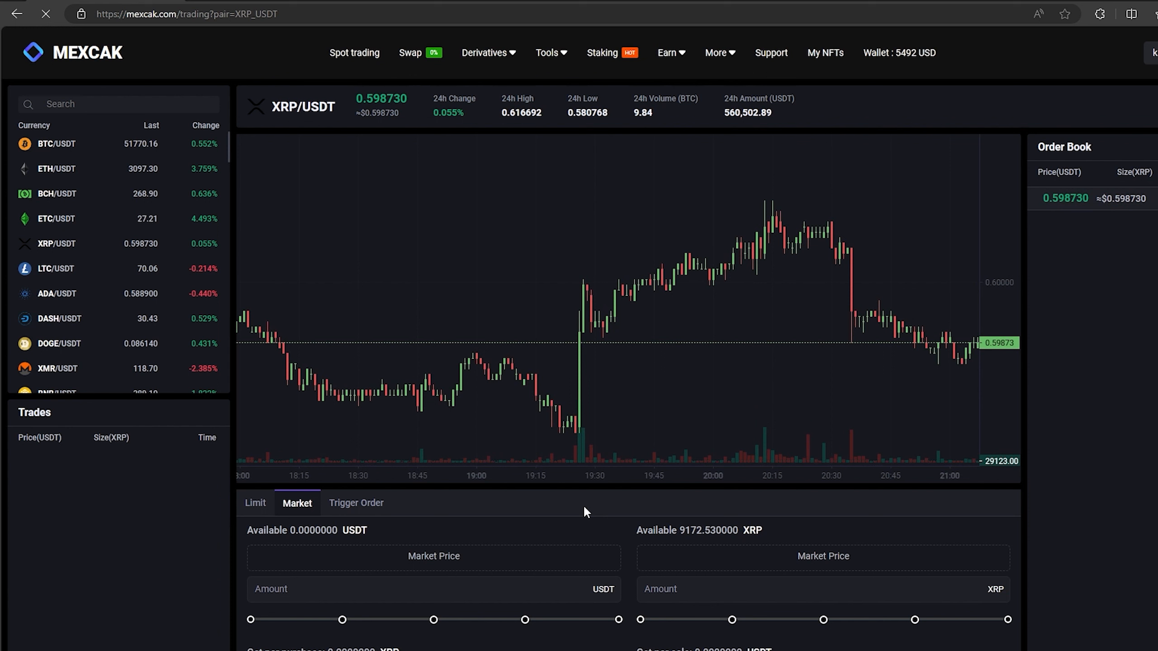
{"action": "scroll", "scroll_direction": "down", "scroll_amount": 3}
{"action": "type", "text": "9172.530000"}
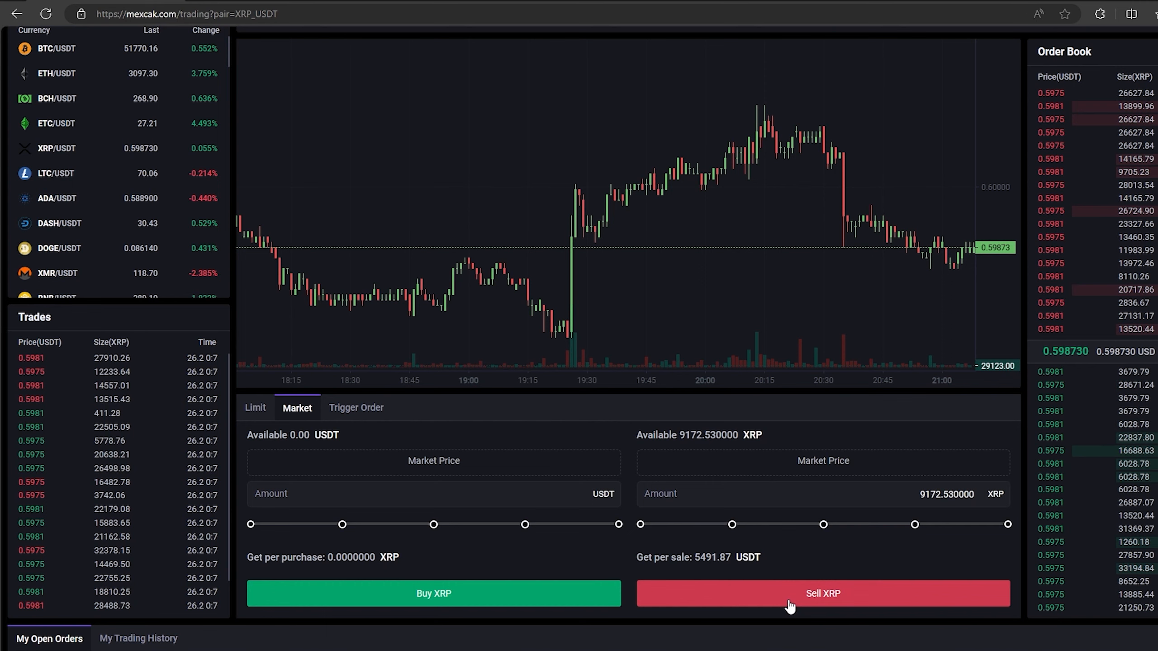
{"action": "left_click", "coordinate": [823, 594]}
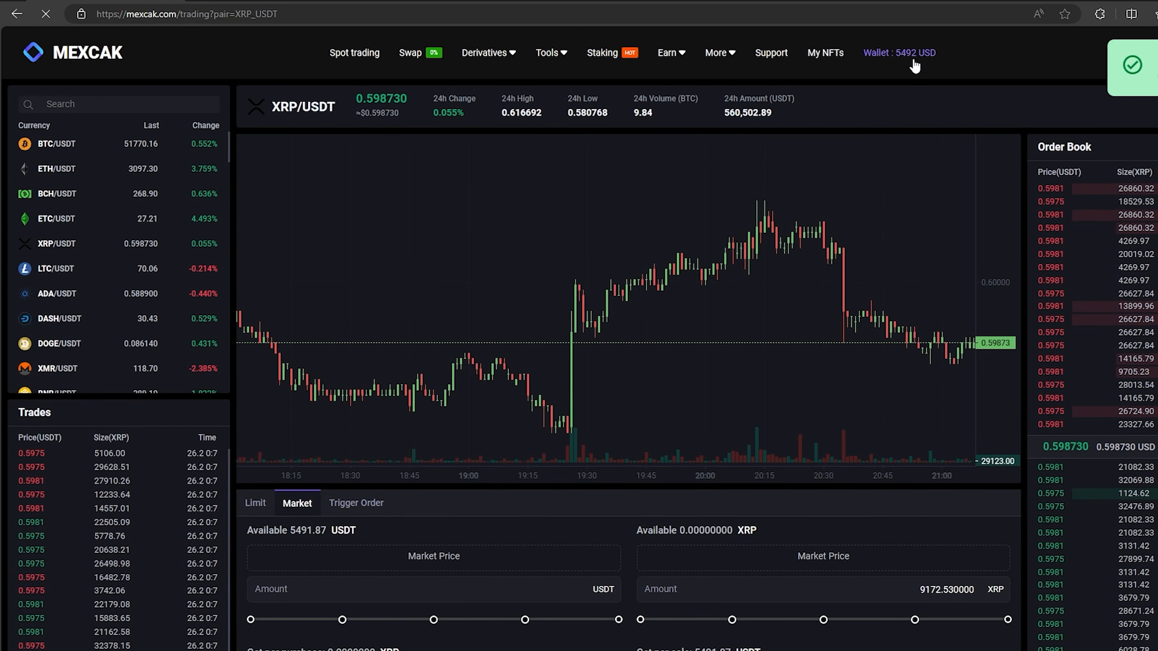
From Wallet, start a withdrawal and choose USDT as the coin
{"action": "left_click", "coordinate": [899, 52]}
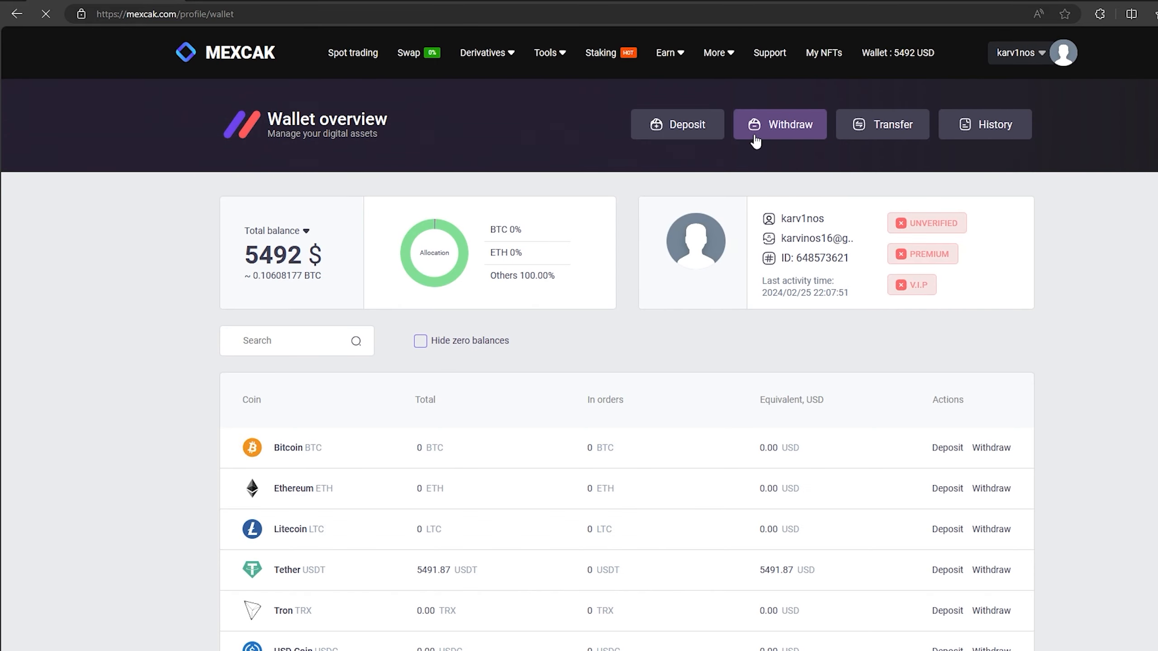
{"action": "left_click", "coordinate": [780, 125]}
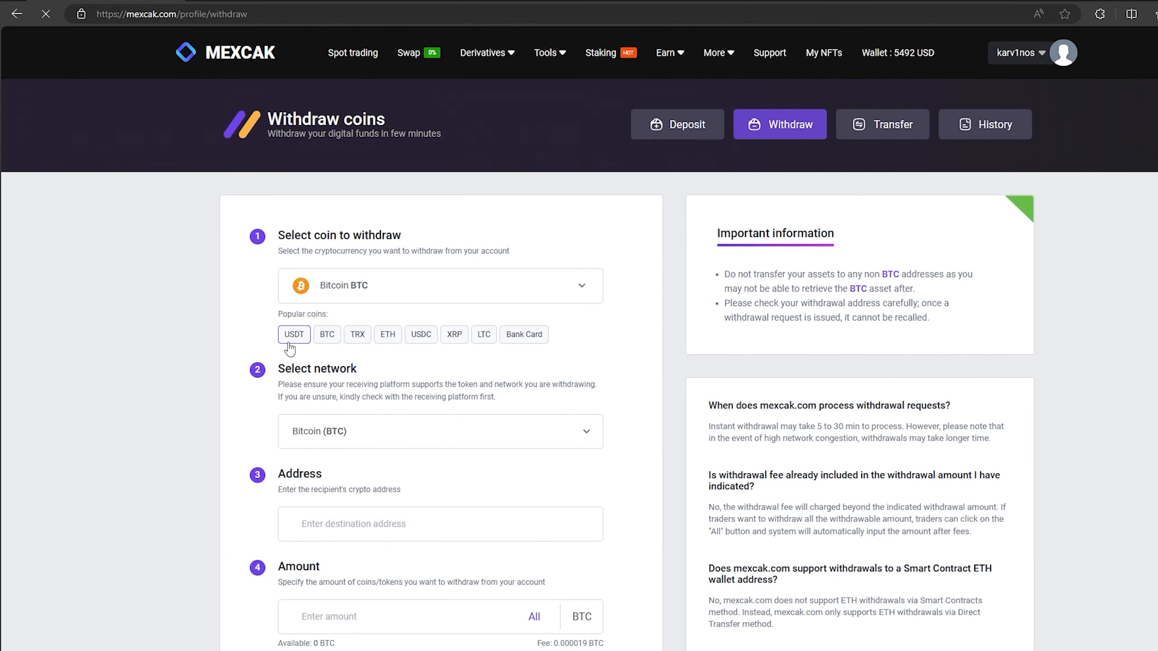
{"action": "left_click", "coordinate": [293, 333]}
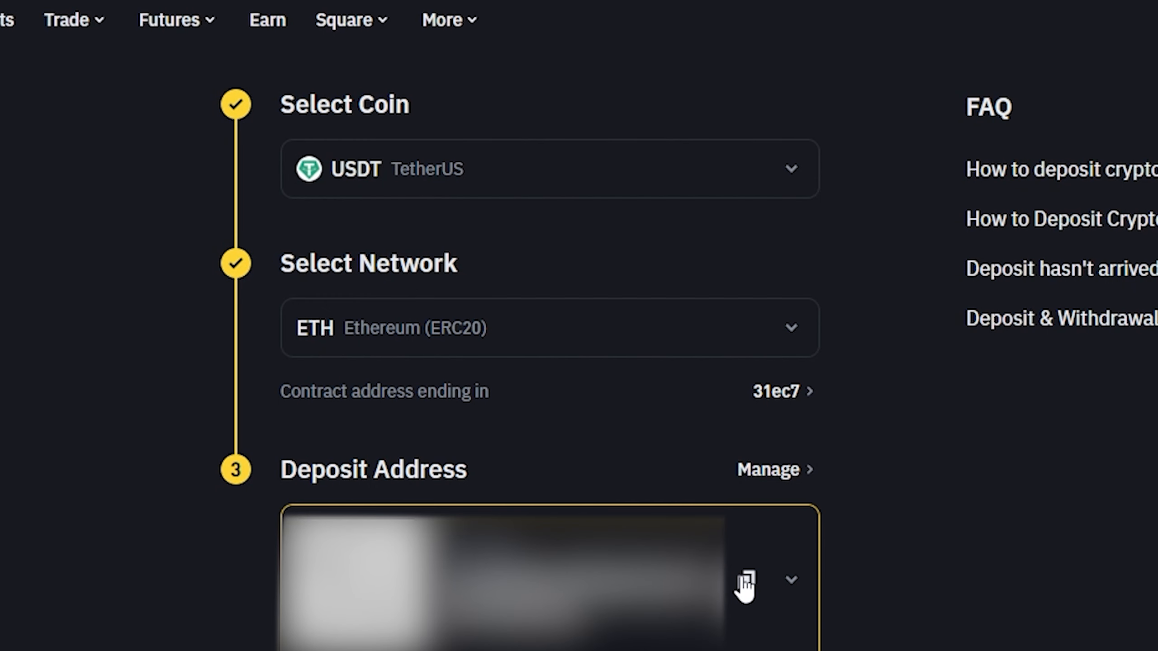
Paste the Binance USDT address, fill the full balance and submit the 5490.87 USDT withdrawal
{"action": "left_click", "coordinate": [780, 29]}
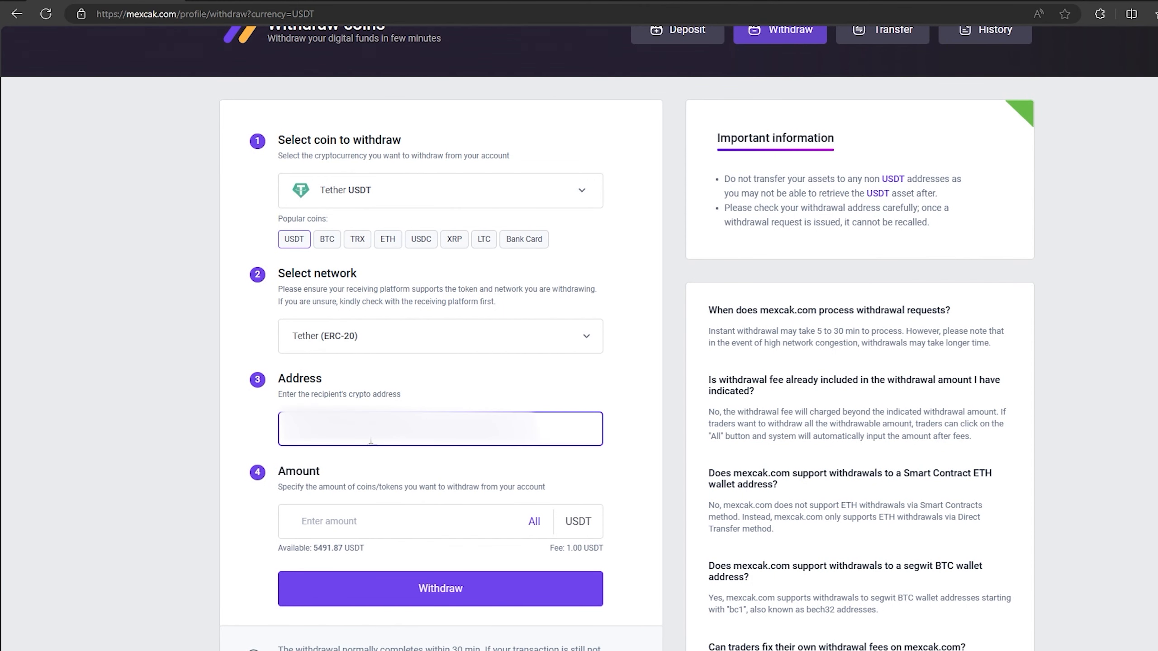
{"action": "left_click", "coordinate": [534, 522]}
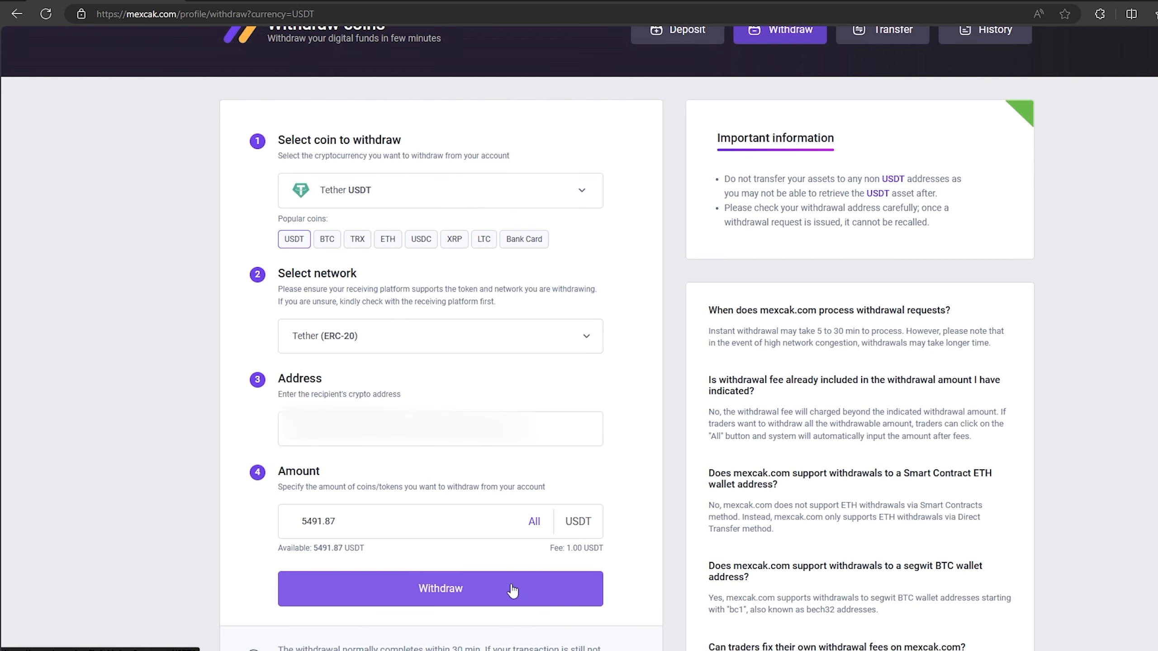
{"action": "left_click", "coordinate": [440, 589]}
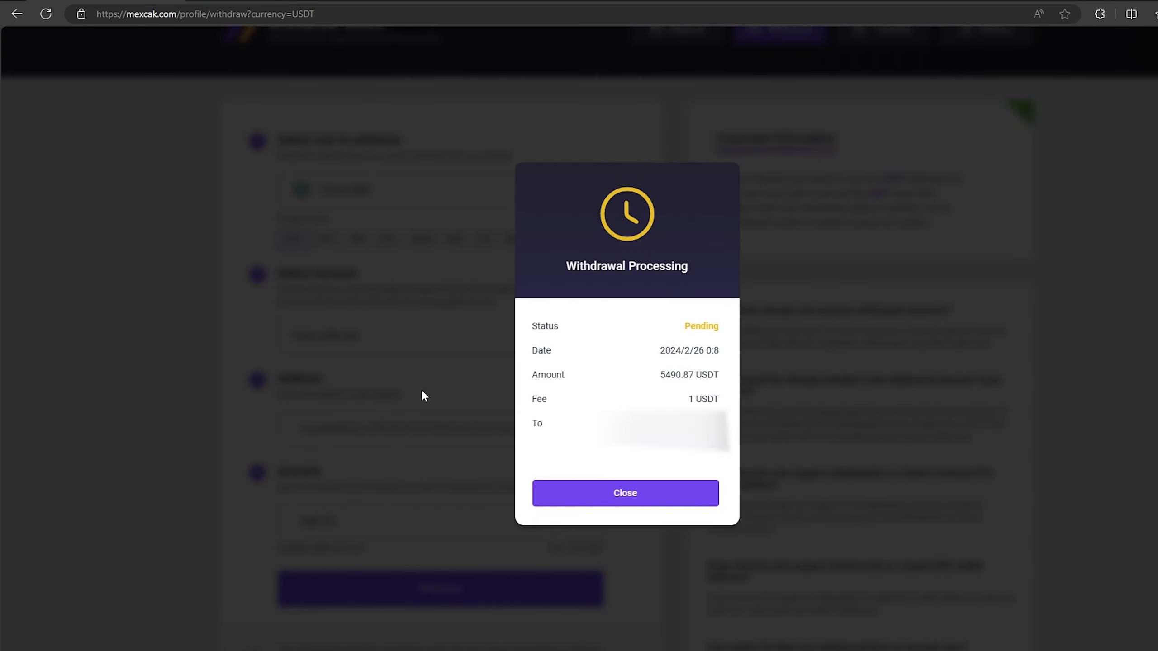
{"action": "mouse_move", "coordinate": [562, 156]}
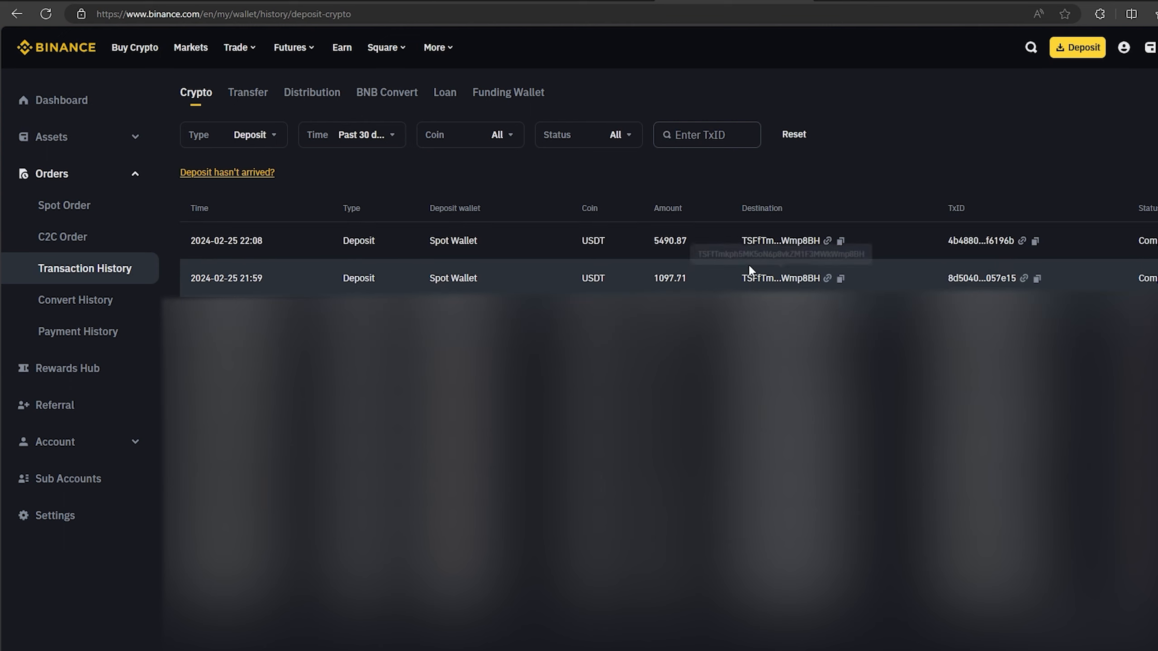
{"action": "mouse_move", "coordinate": [719, 267]}
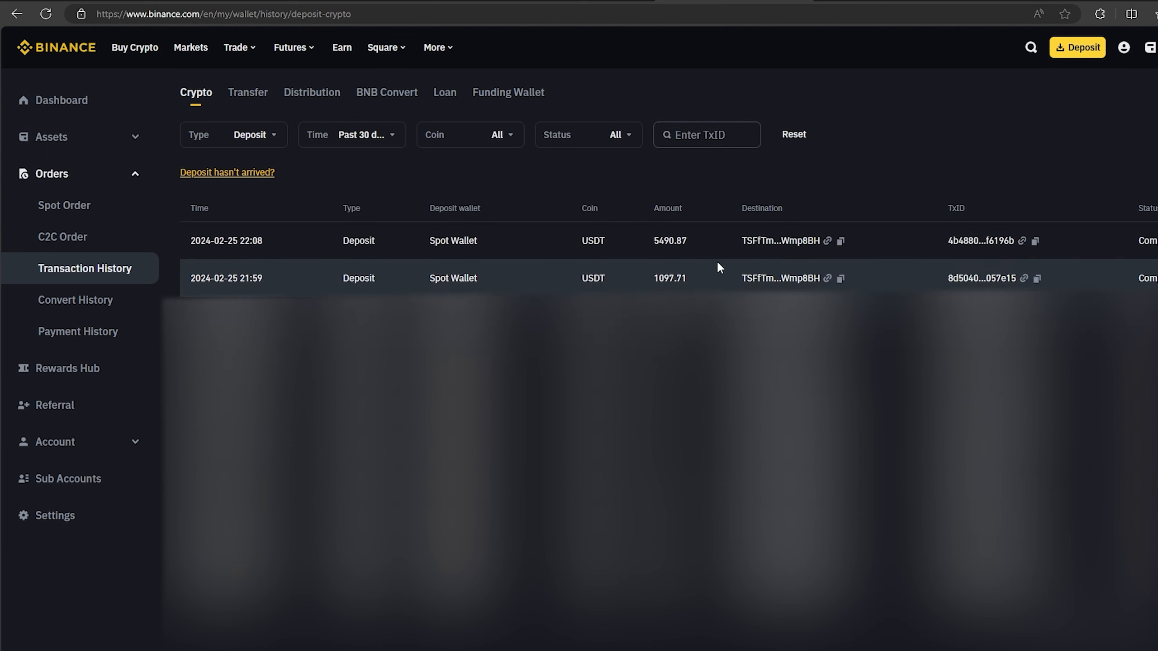